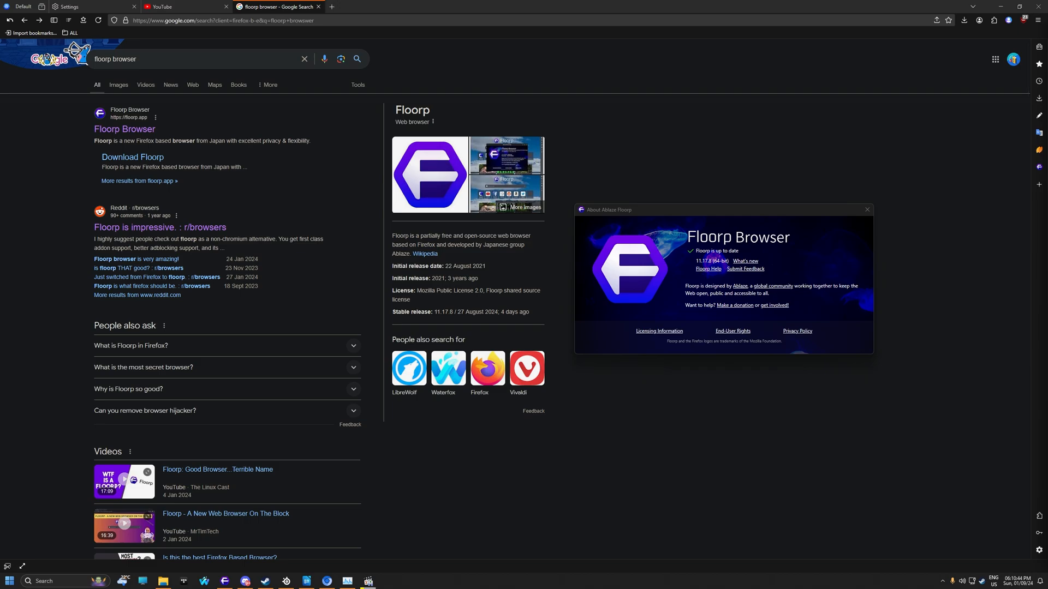
# Dismiss the About Floorp window and bring up the browser's main menu
pyautogui.click(867, 209)
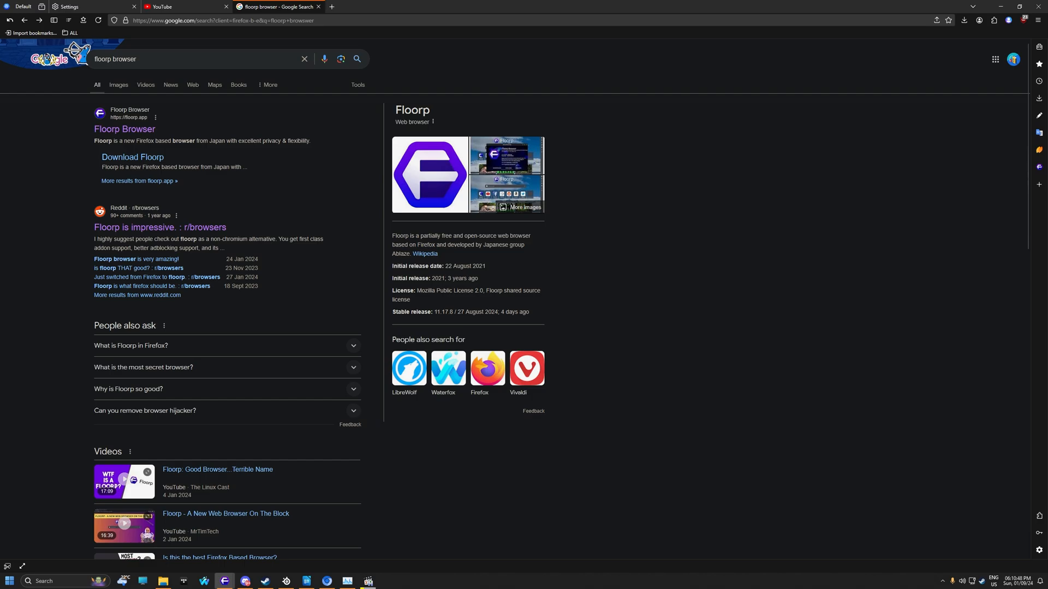
pyautogui.moveTo(425, 253)
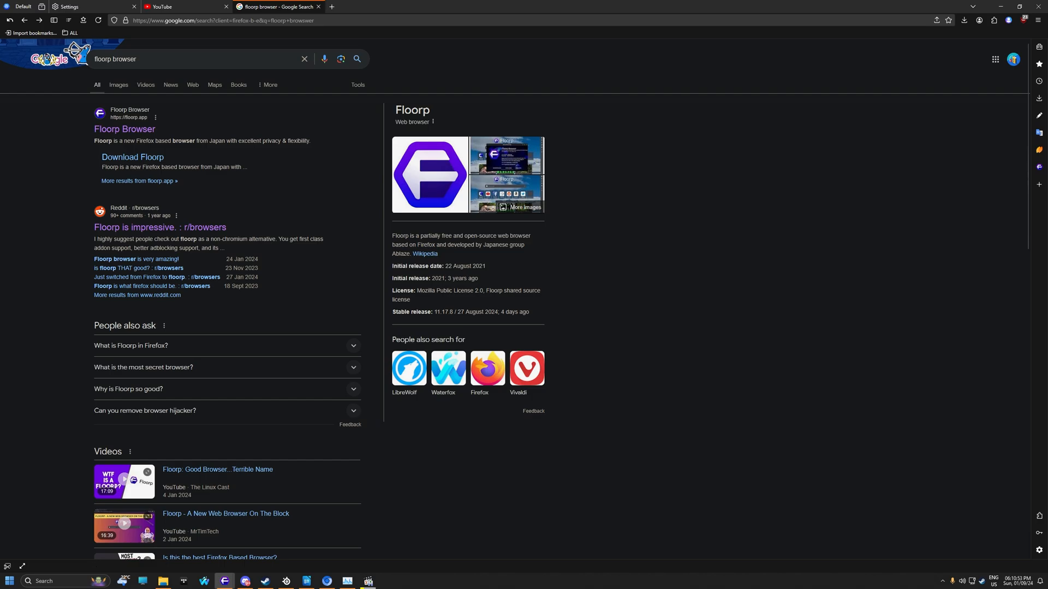
pyautogui.click(1038, 20)
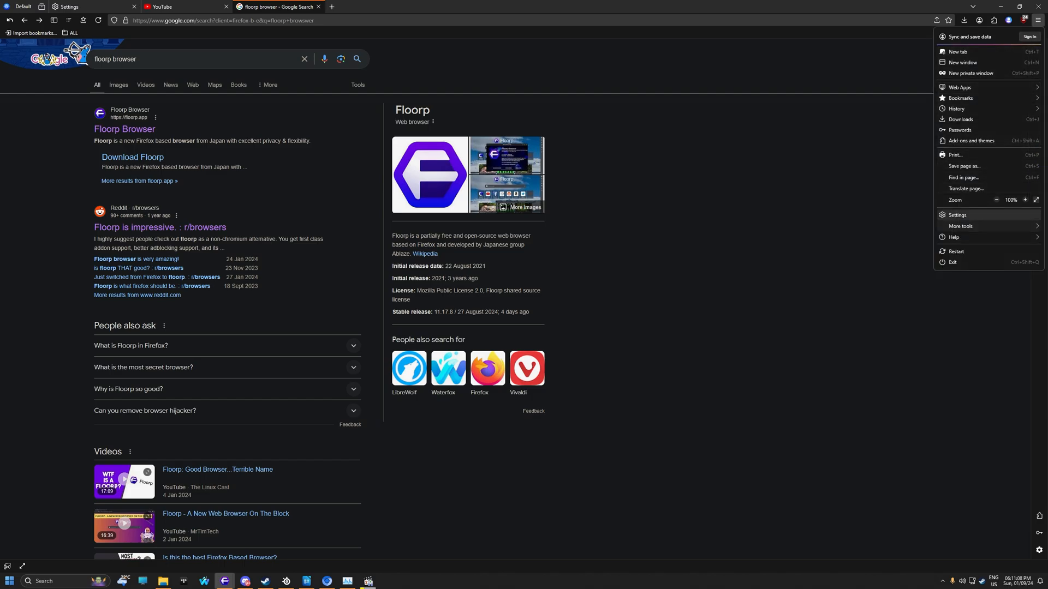
# Enter Settings from the menu and look over the General options
pyautogui.click(958, 215)
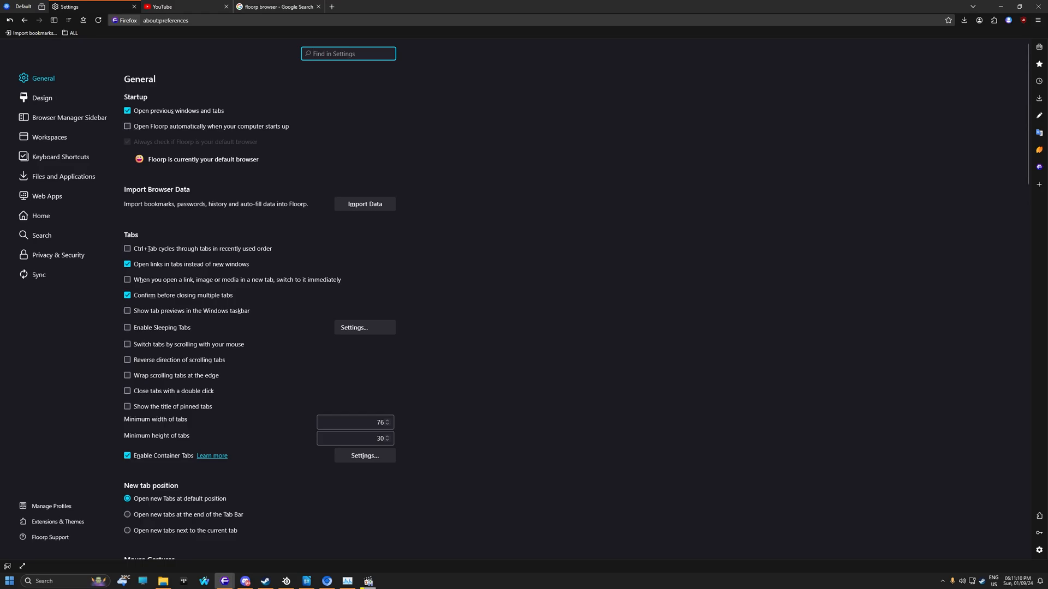
pyautogui.scroll(-3)
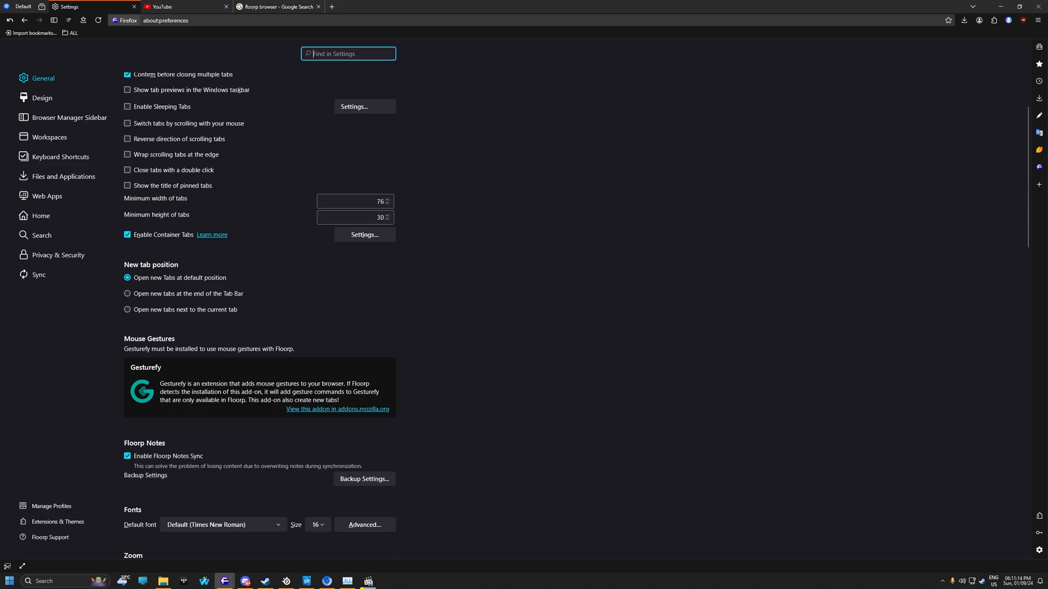
pyautogui.scroll(3)
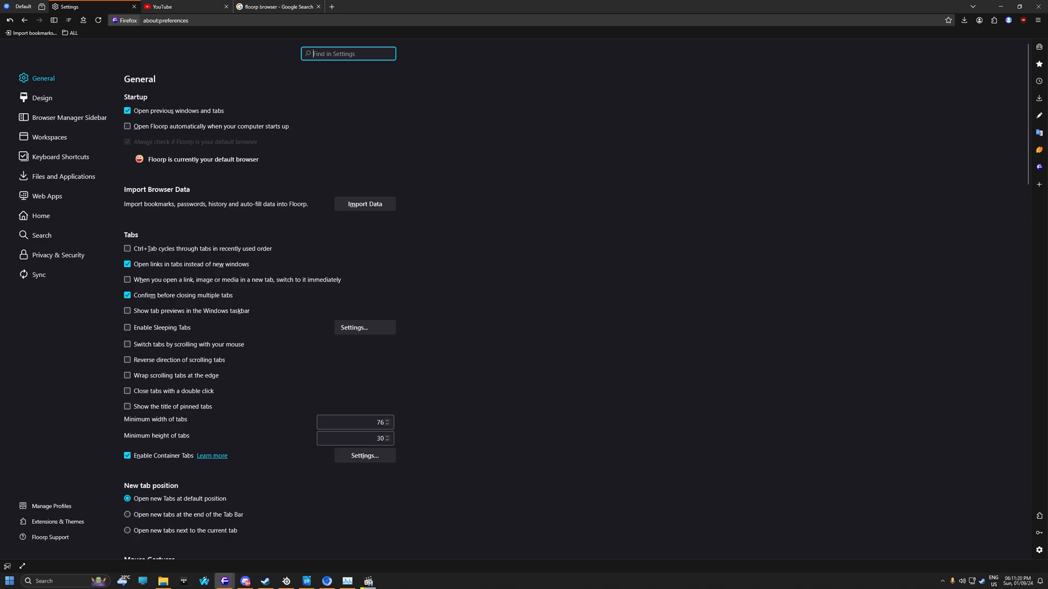
pyautogui.click(127, 327)
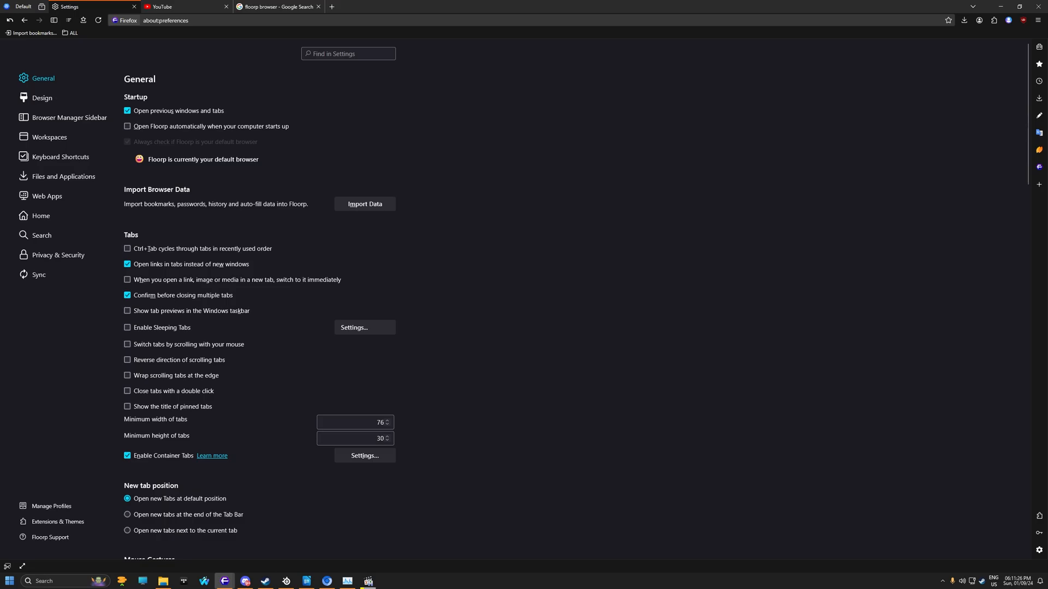
# Move on to the Design section showing browser appearance and tab bar styles
pyautogui.scroll(-3)
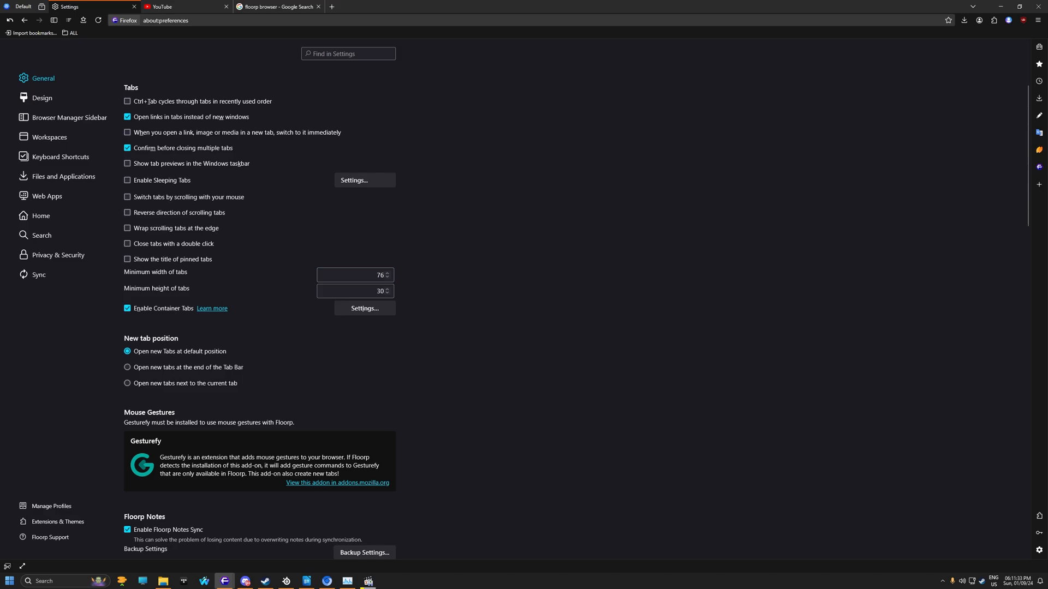
pyautogui.scroll(-3)
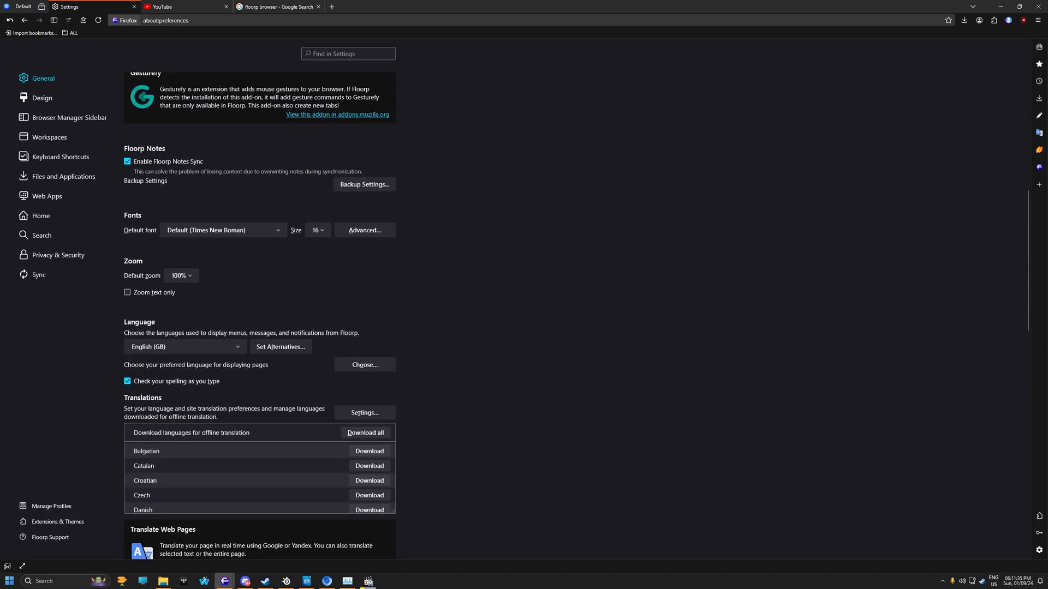
pyautogui.click(43, 98)
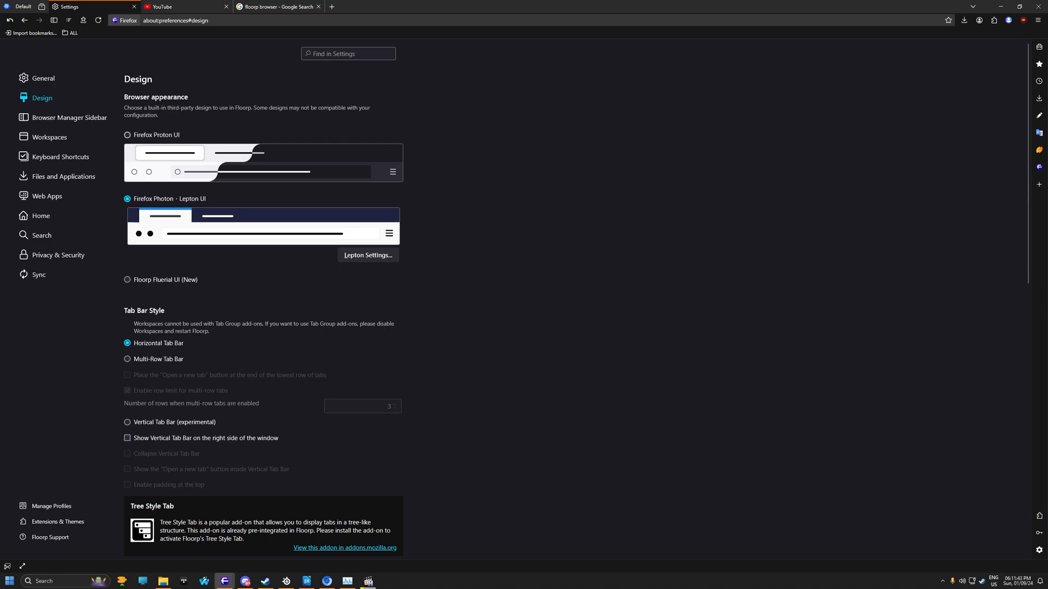
pyautogui.click(128, 139)
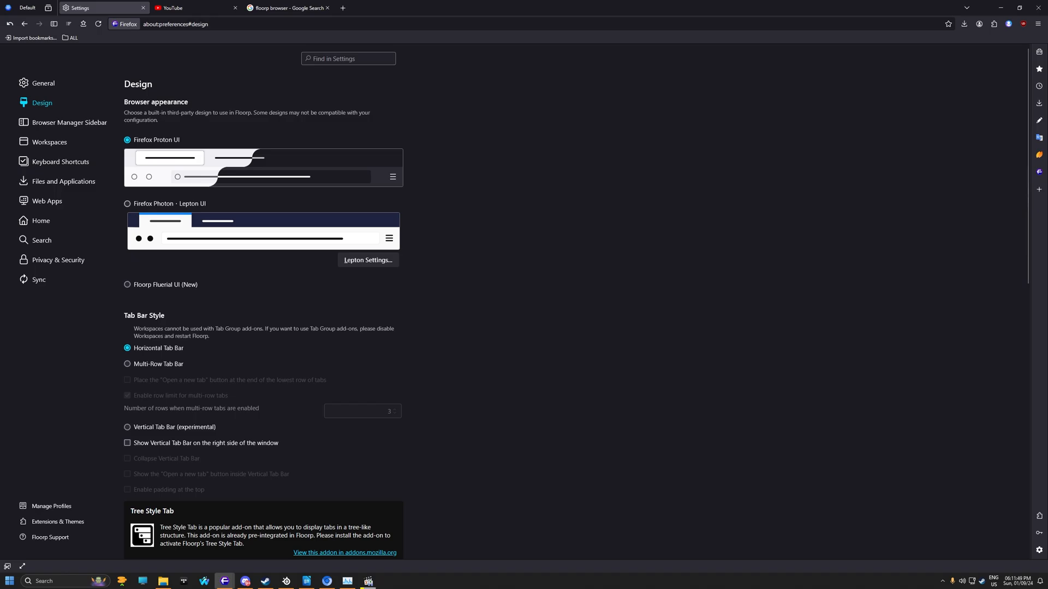
pyautogui.click(127, 203)
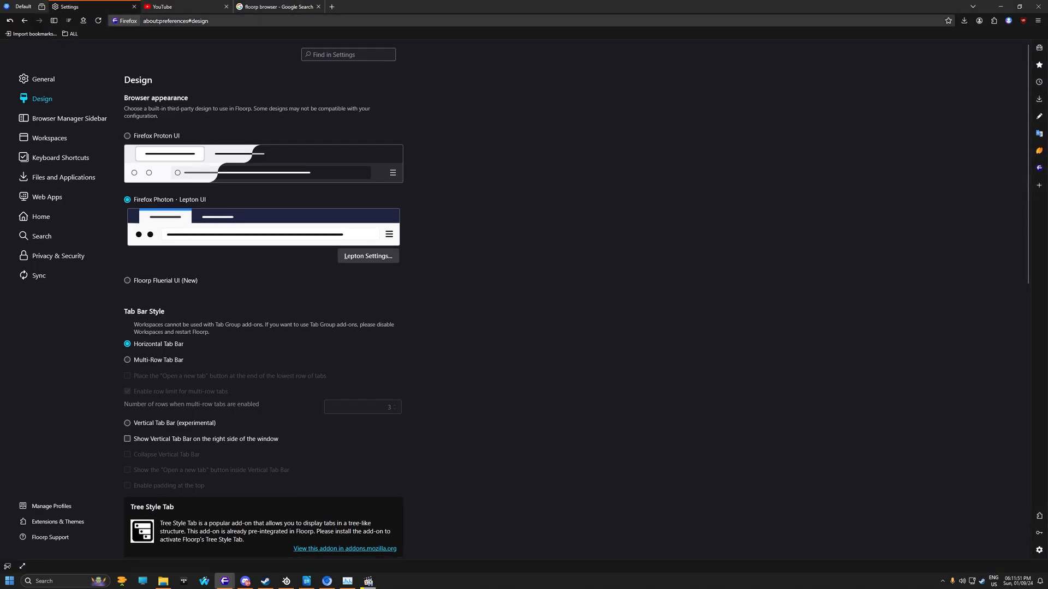
# In Lepton Settings, try the Lepton and tweaked Proton designs and toggle auto-hide tabs on and off
pyautogui.click(368, 255)
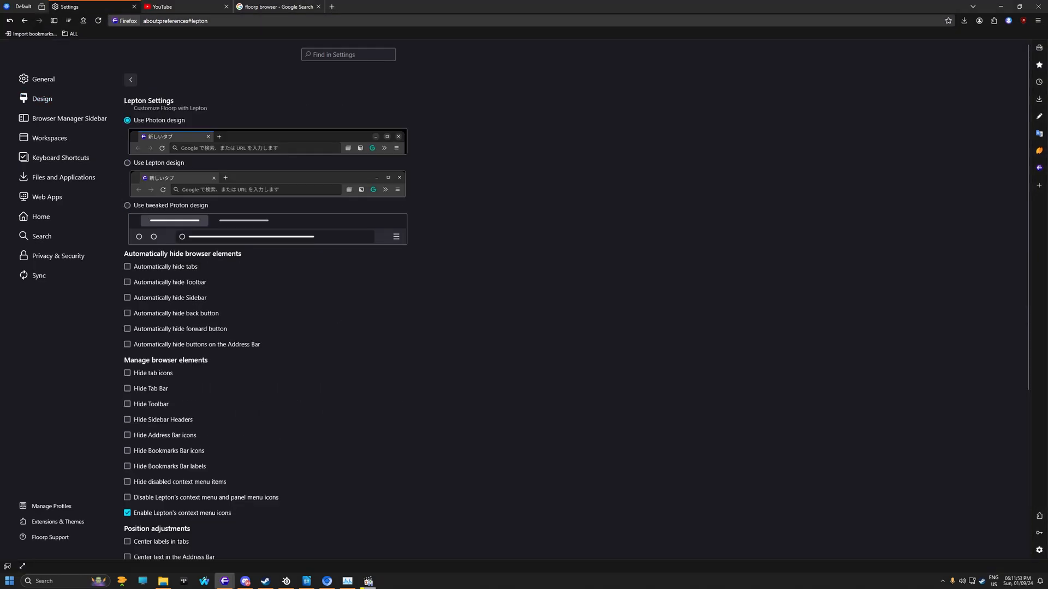
pyautogui.click(126, 165)
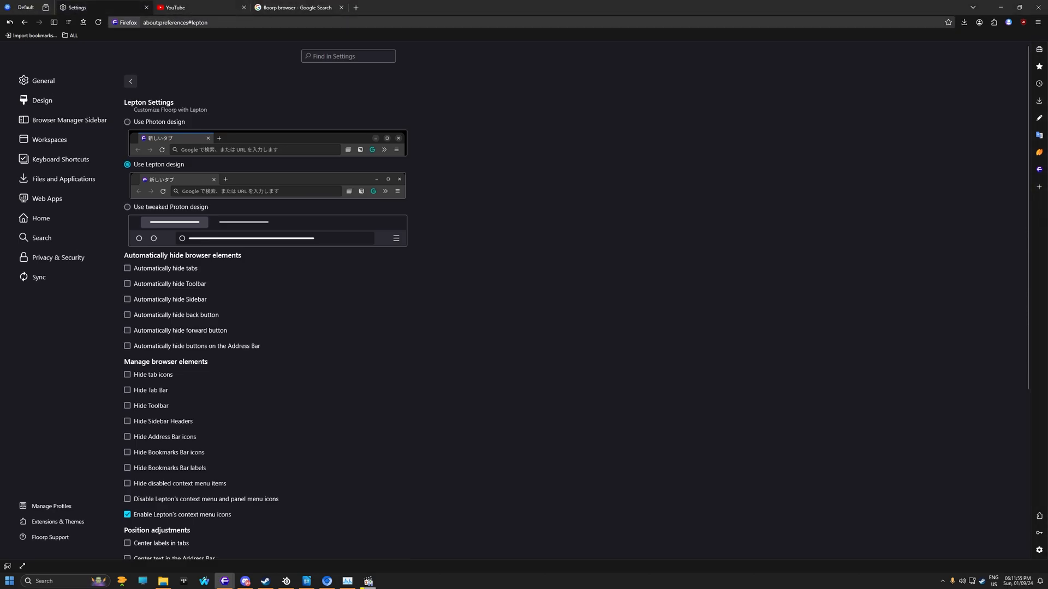
pyautogui.click(127, 209)
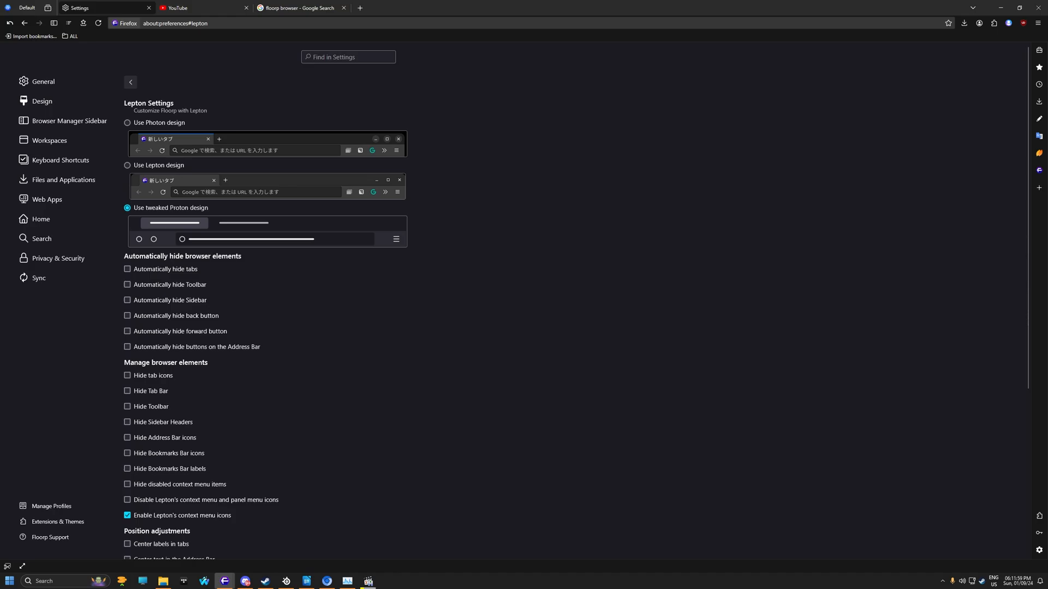
pyautogui.click(128, 271)
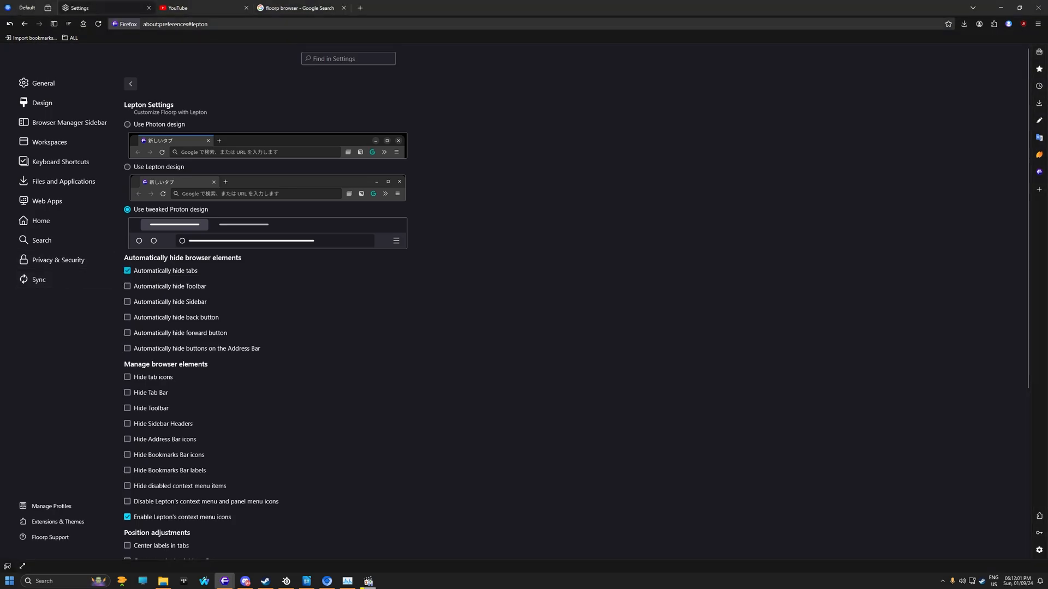
pyautogui.click(126, 270)
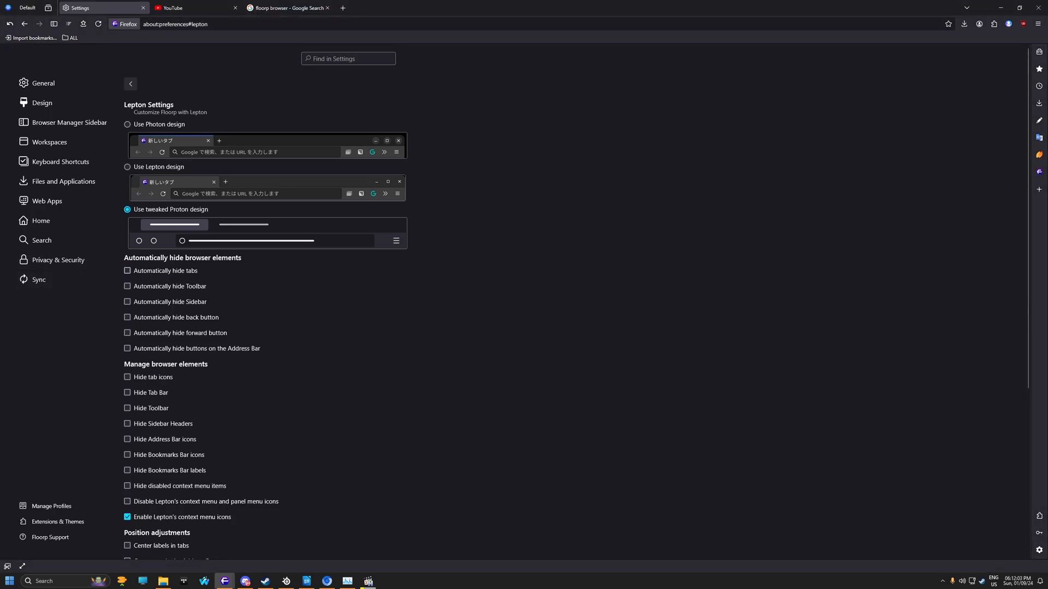
# Review the remaining Lepton options and select Use Photon design again
pyautogui.scroll(-3)
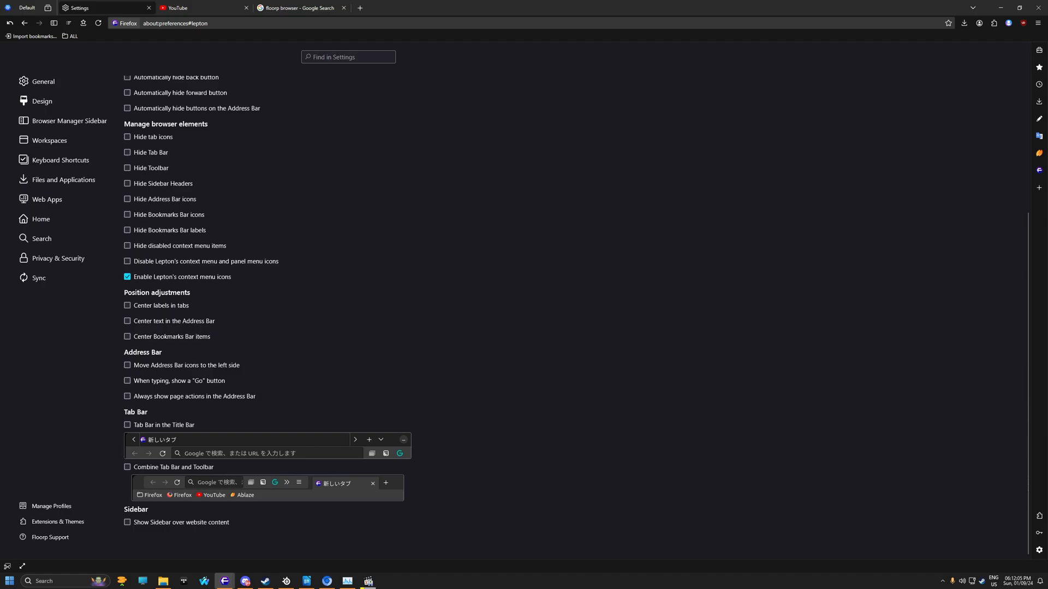
pyautogui.scroll(3)
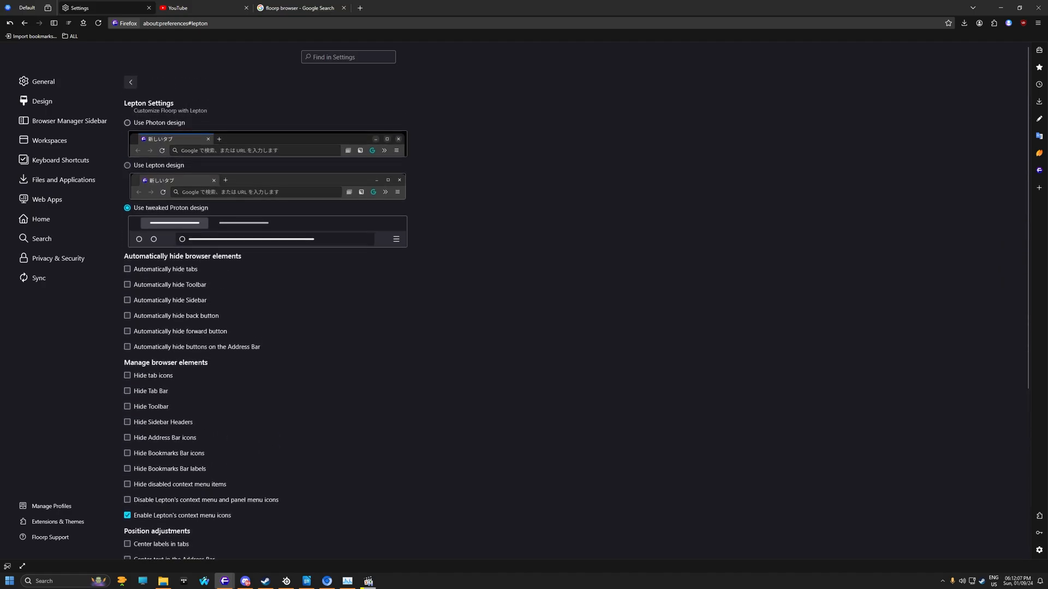
pyautogui.click(127, 120)
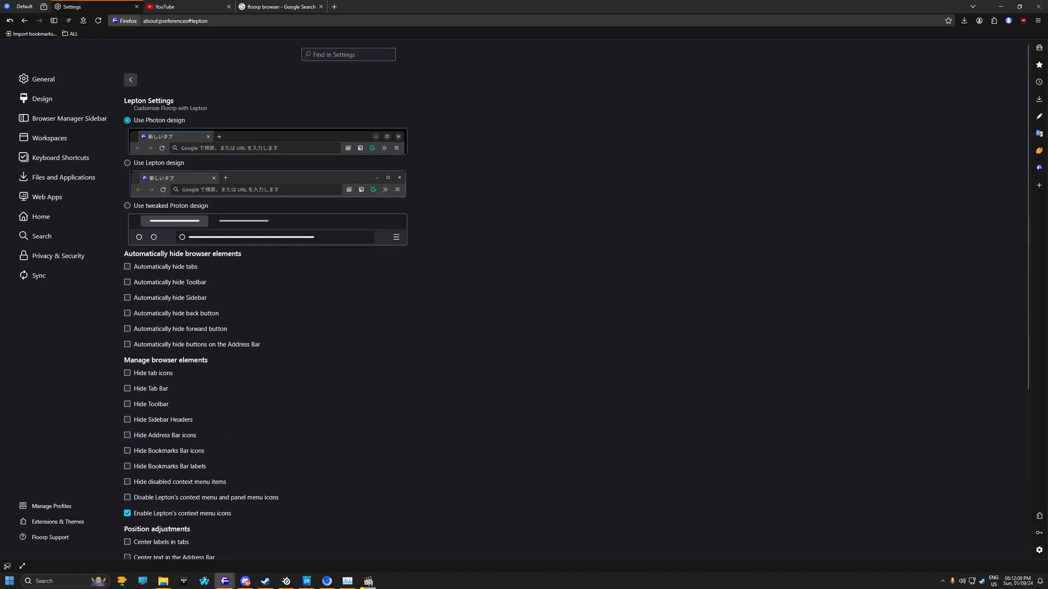
# Back in Design, try Floorp Fluerial UI then revert to Firefox Photon - Lepton UI
pyautogui.click(130, 79)
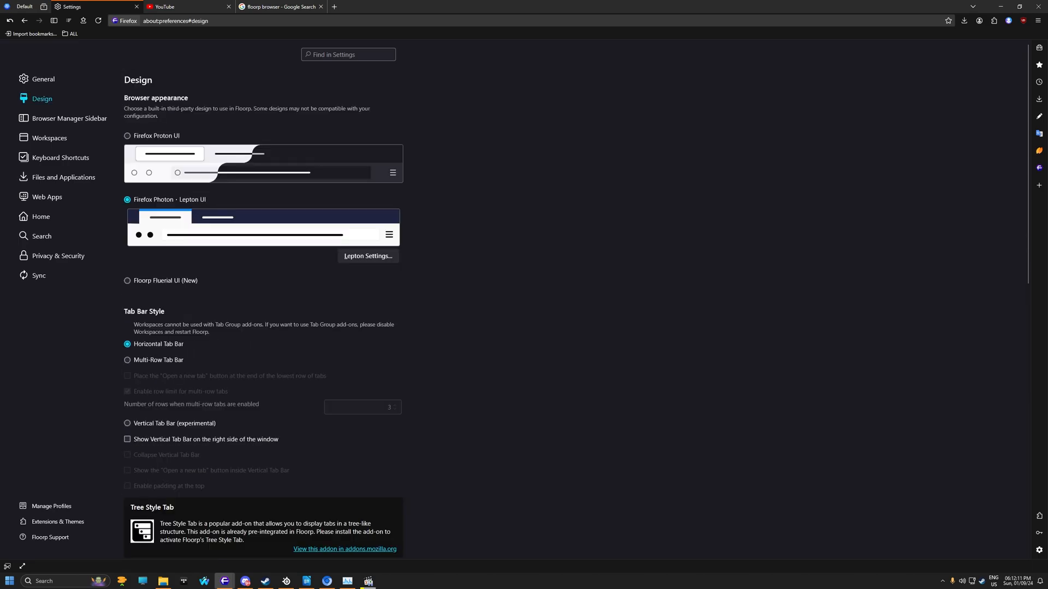
pyautogui.click(127, 285)
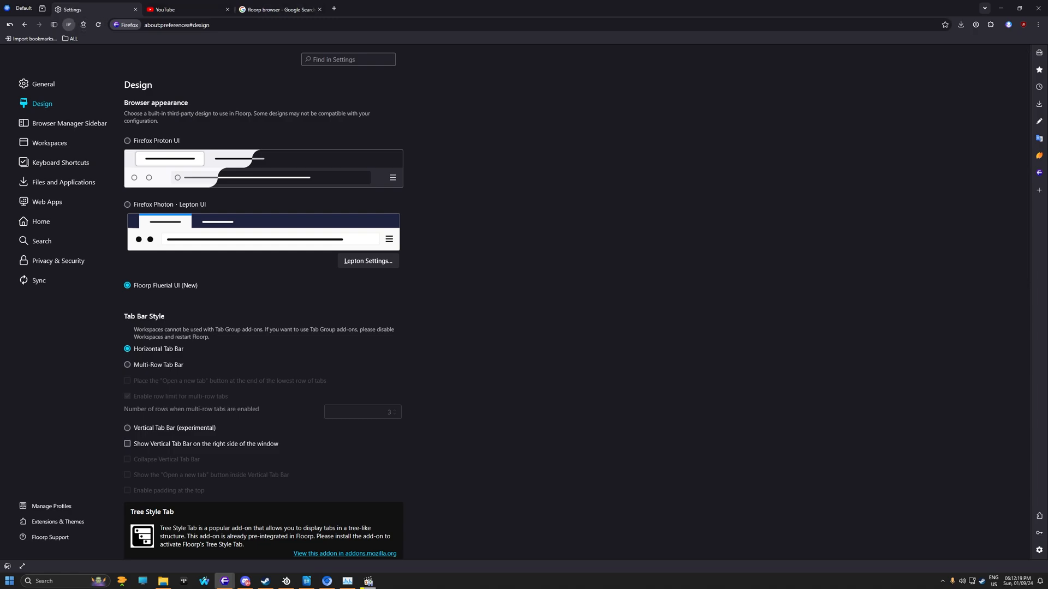
pyautogui.click(127, 199)
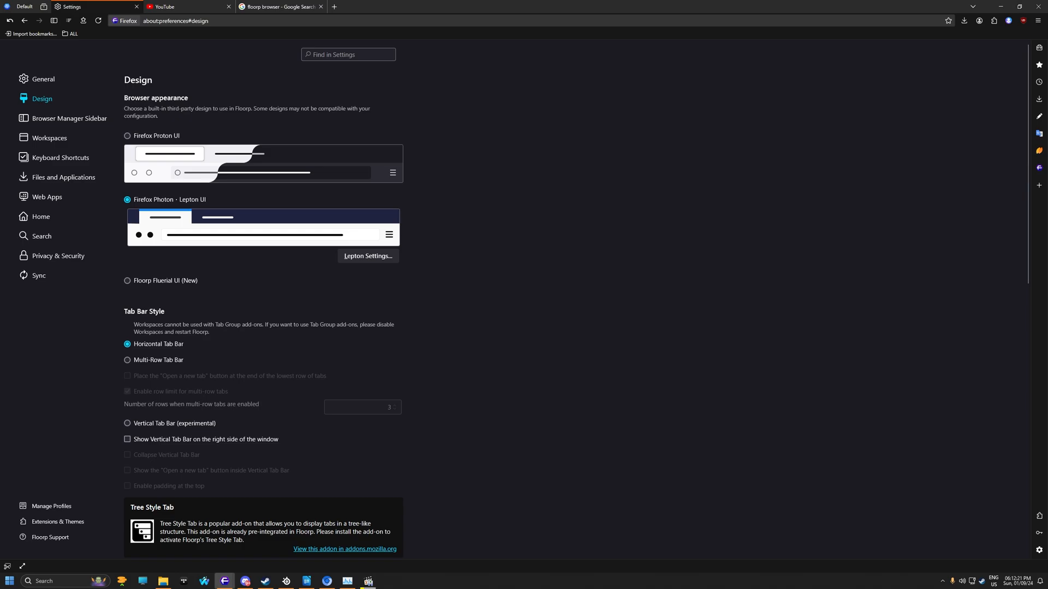
pyautogui.scroll(-3)
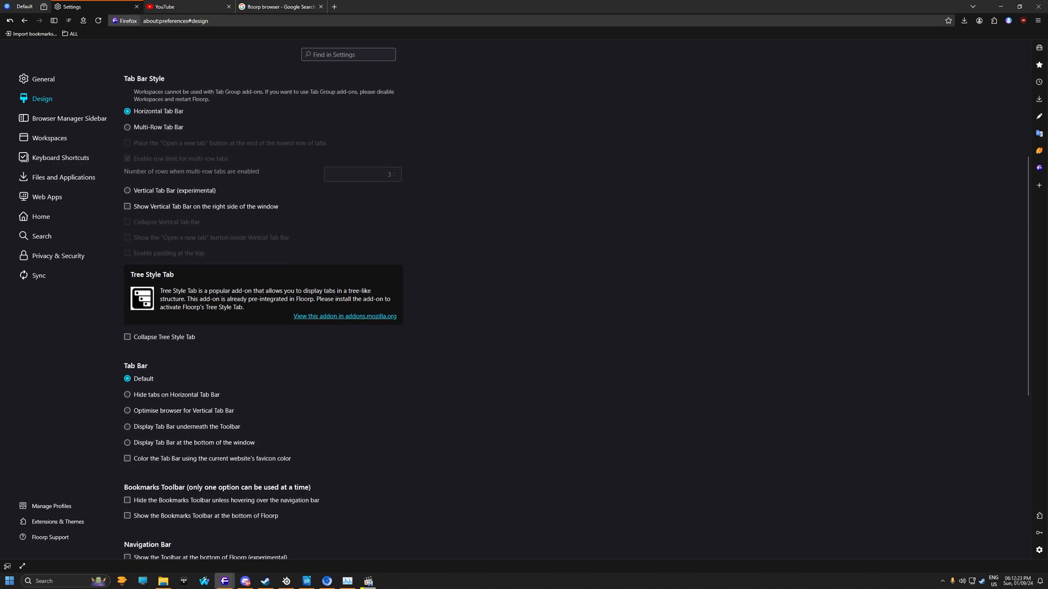
pyautogui.scroll(-3)
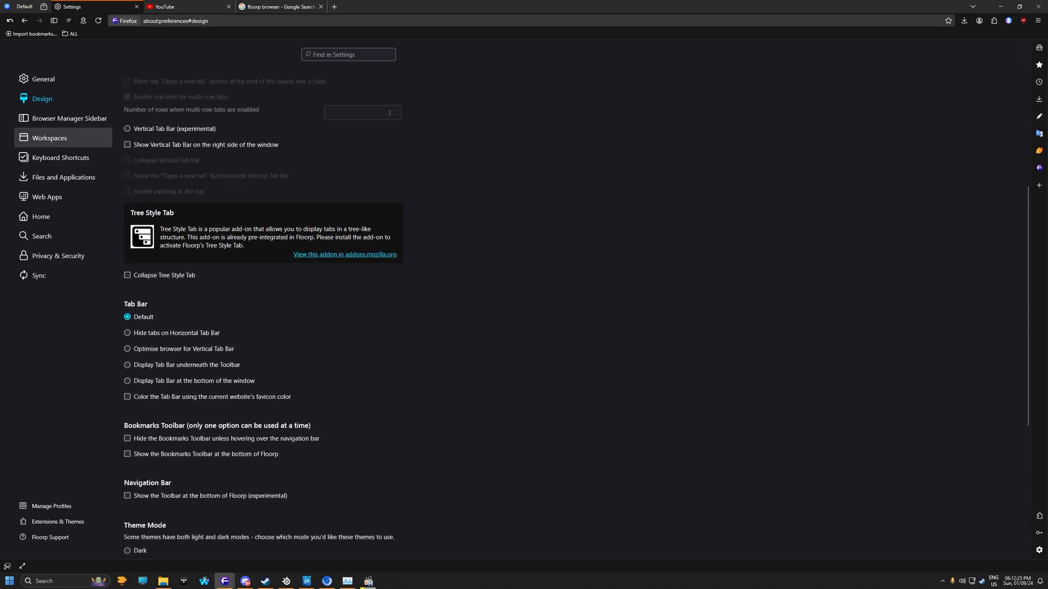
# Browse the Browser Manager Sidebar, Workspaces, Files and Applications, and Web Apps sections
pyautogui.click(69, 118)
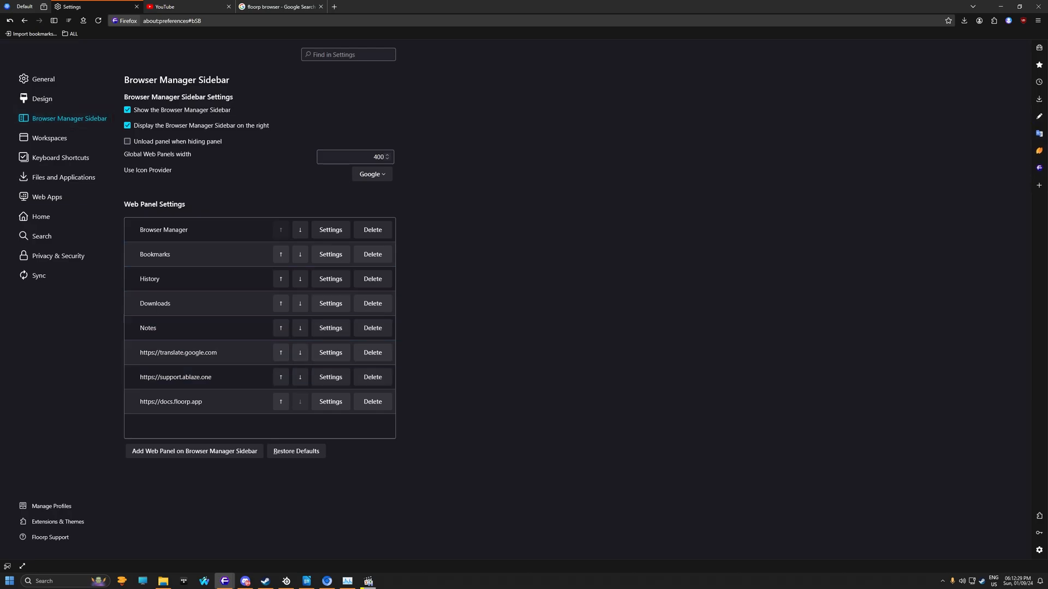
pyautogui.click(50, 139)
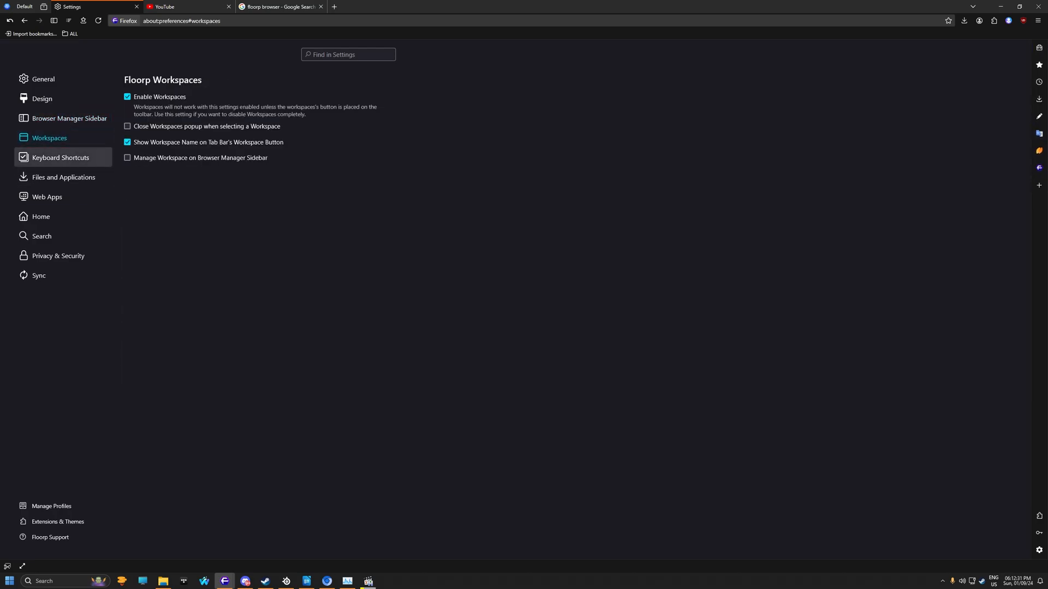
pyautogui.click(63, 177)
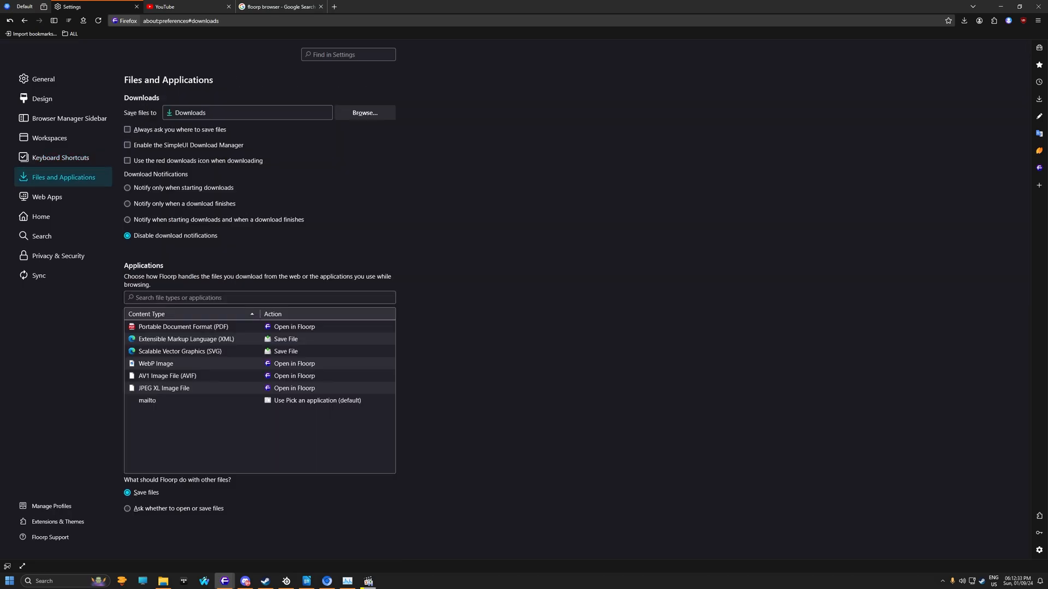
pyautogui.click(47, 198)
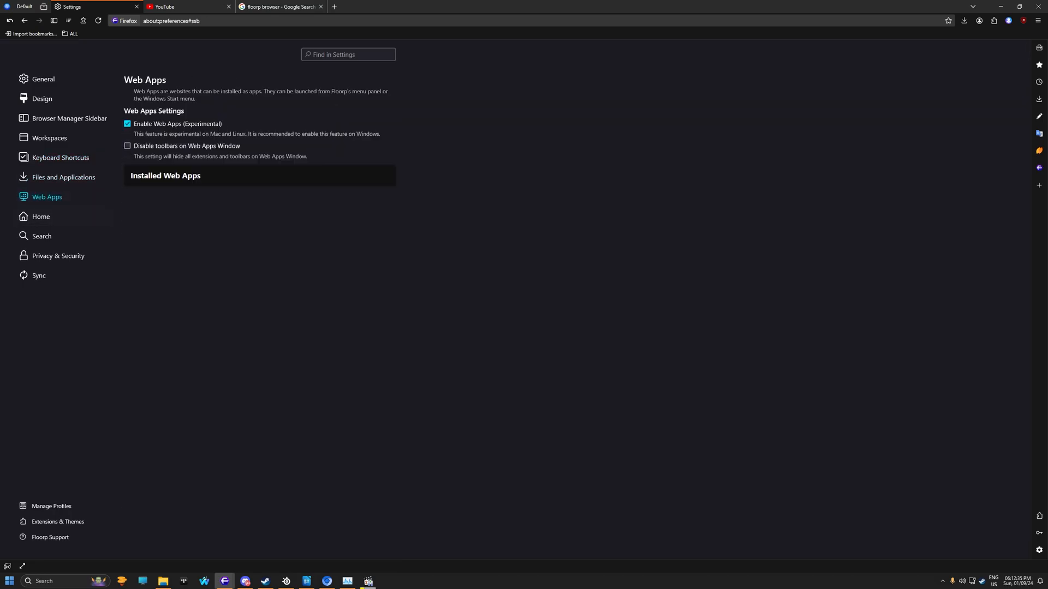
# Review Home settings including the Homepage and new windows choices, then move to Search
pyautogui.click(40, 217)
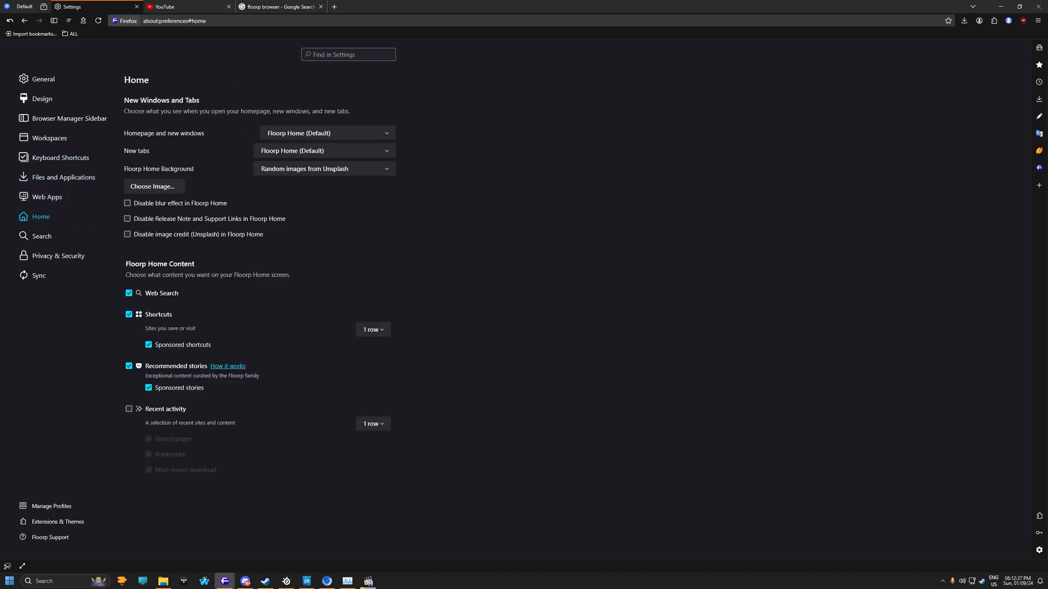
pyautogui.click(325, 133)
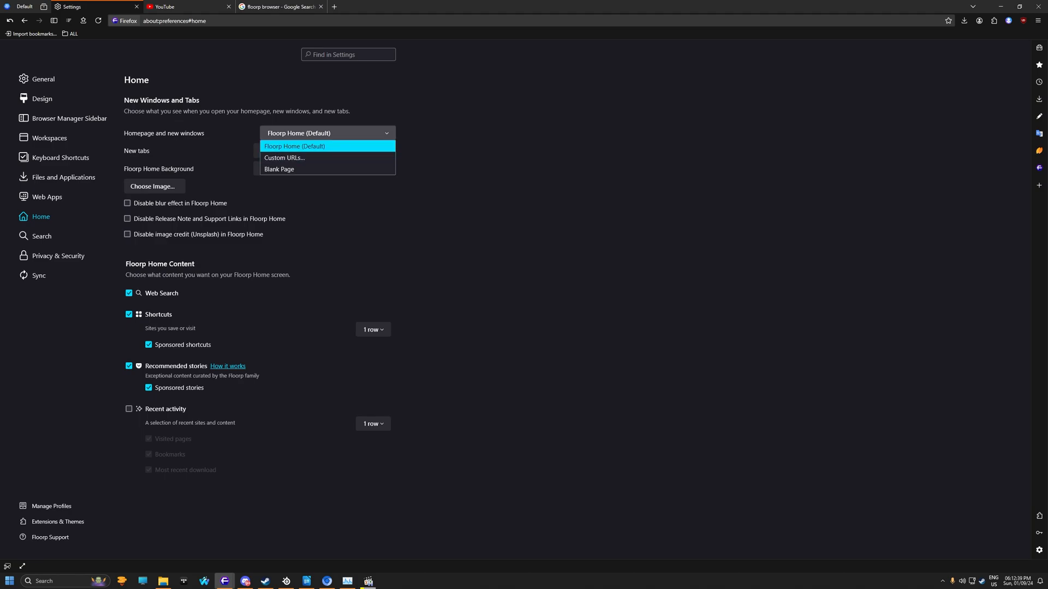
pyautogui.click(41, 236)
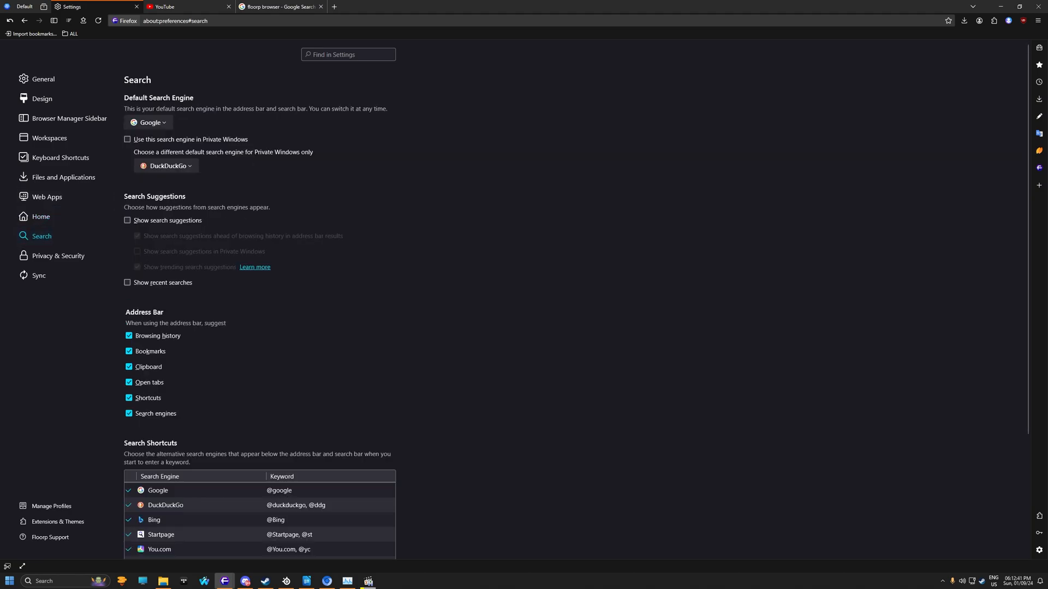
# Look through Search settings with Google as default, then go to Privacy & Security
pyautogui.scroll(-3)
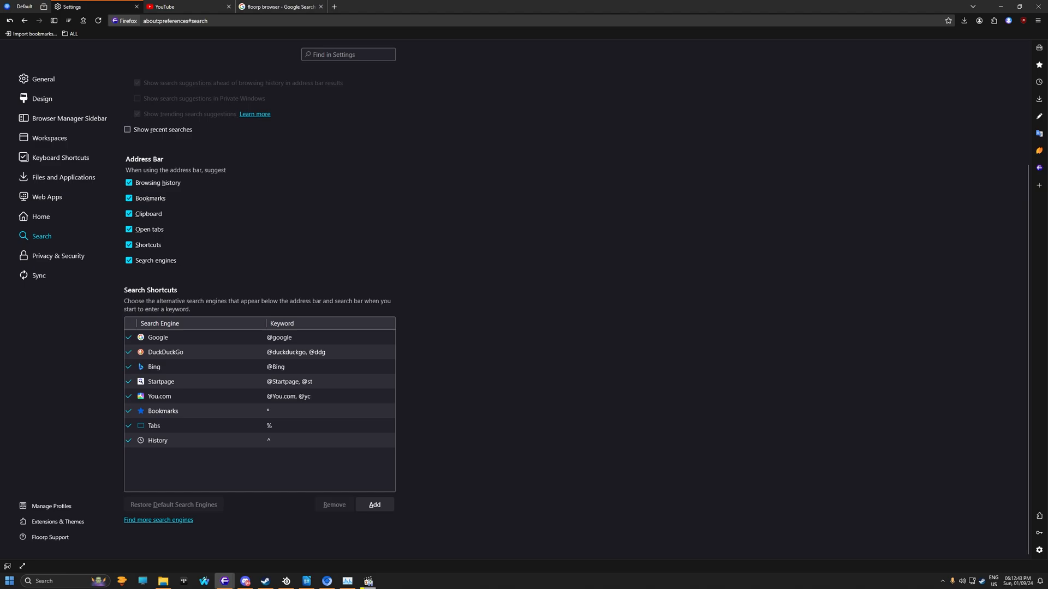
pyautogui.scroll(3)
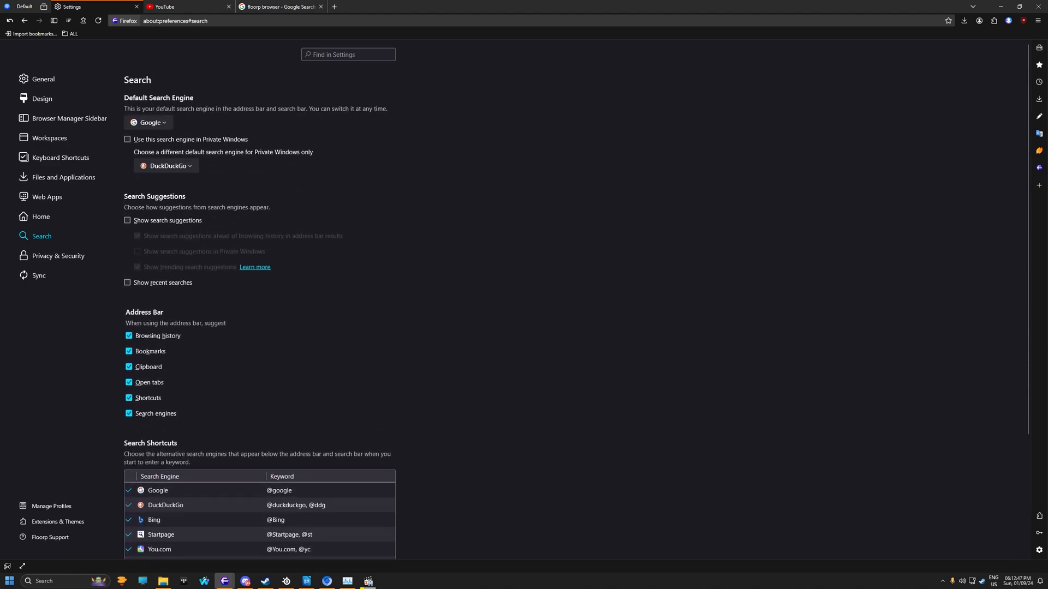
pyautogui.moveTo(58, 257)
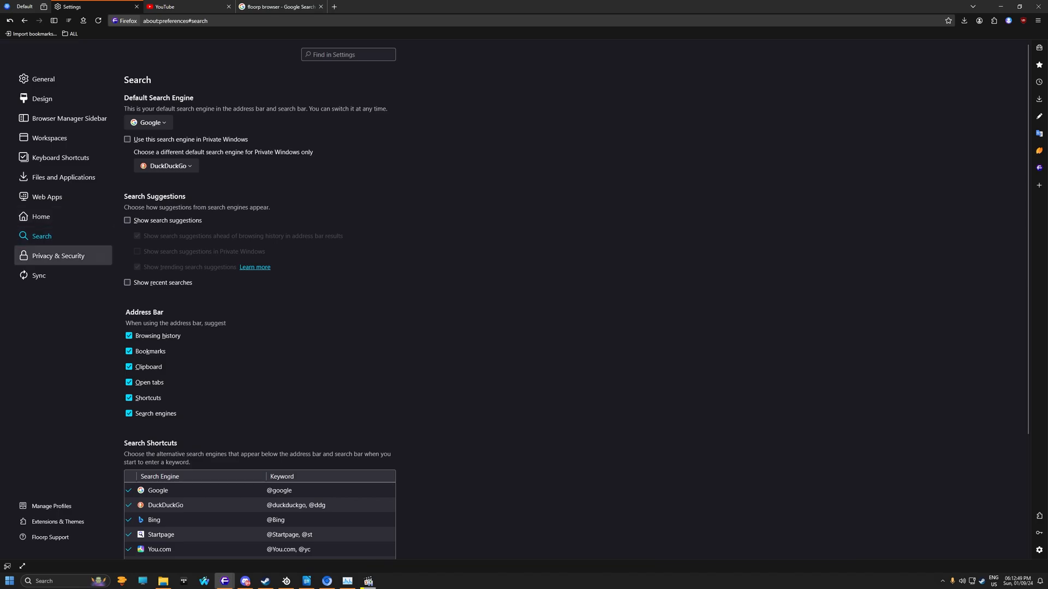
pyautogui.click(57, 255)
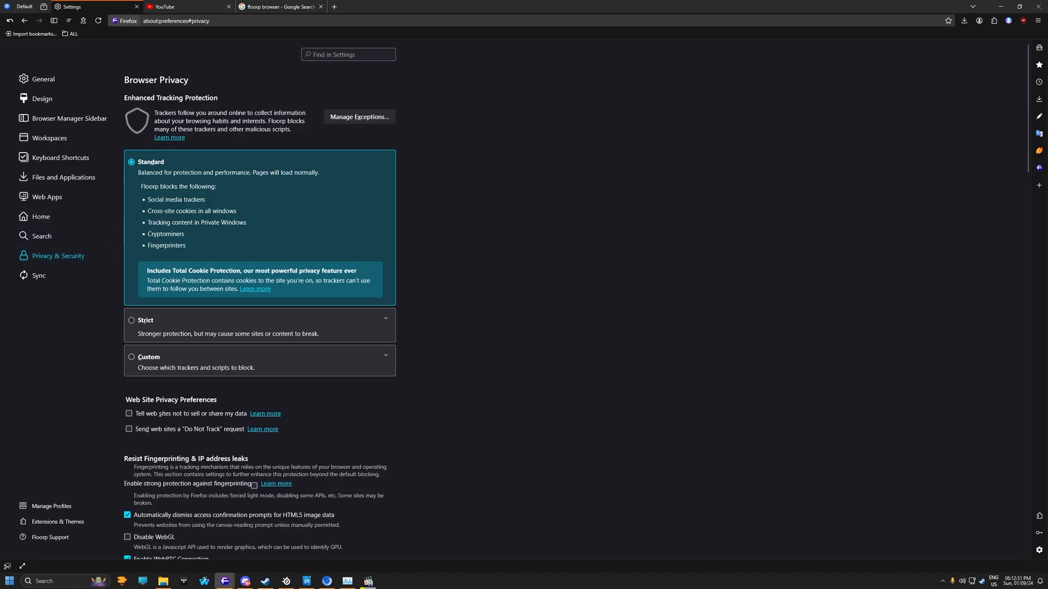
# Scroll through Privacy & Security and enable HTTPS-Only Mode in all windows
pyautogui.scroll(-3)
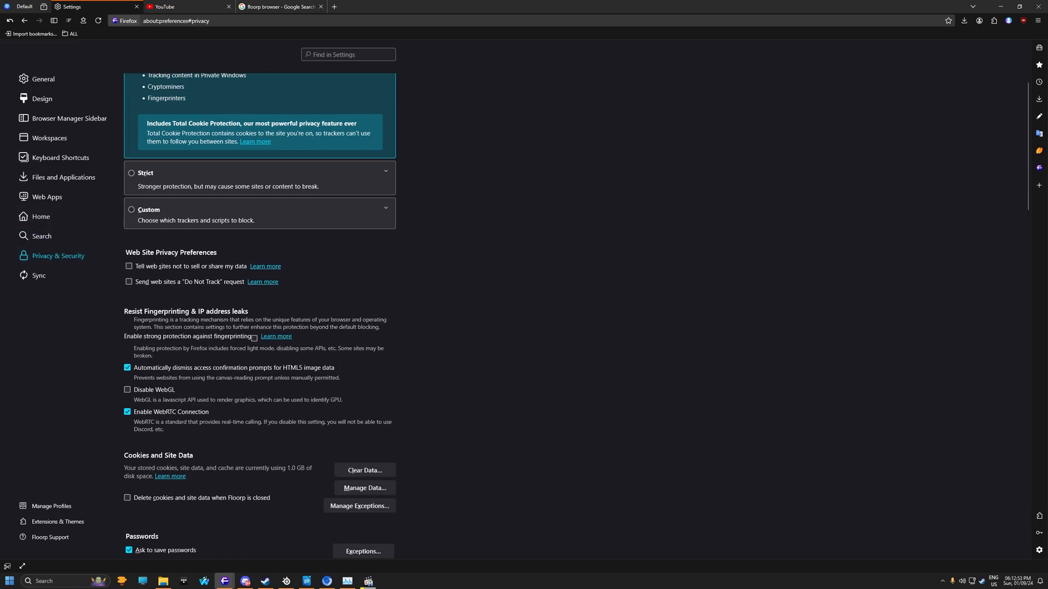
pyautogui.scroll(3)
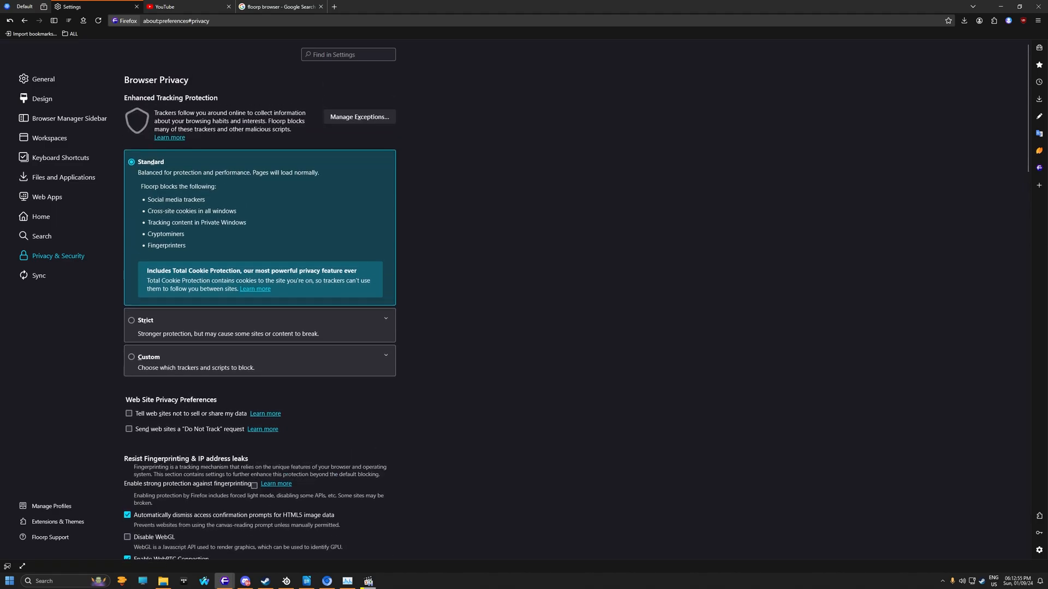
pyautogui.scroll(-3)
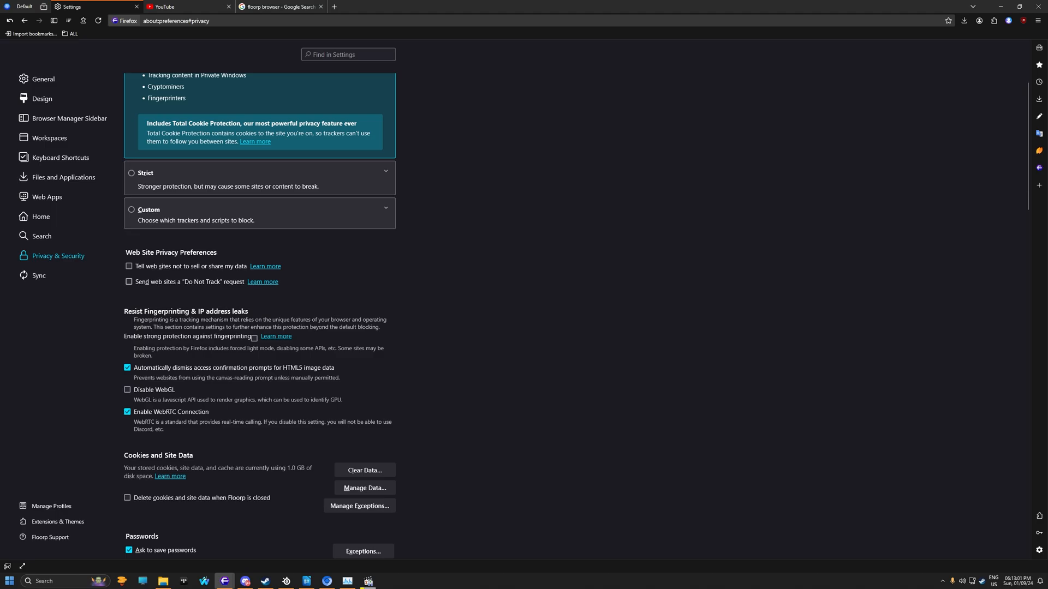
pyautogui.scroll(-3)
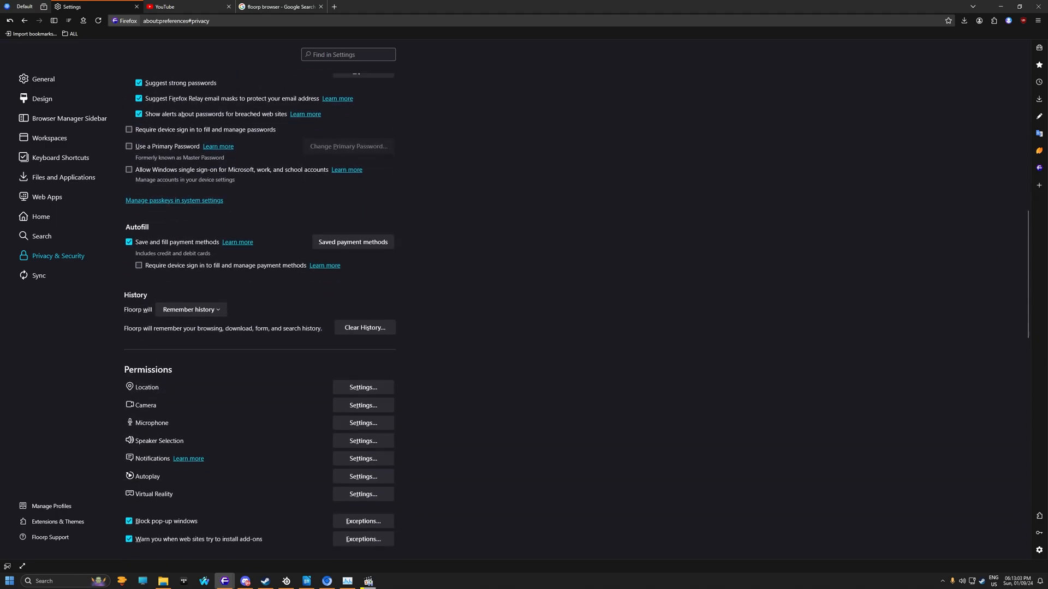
pyautogui.scroll(-3)
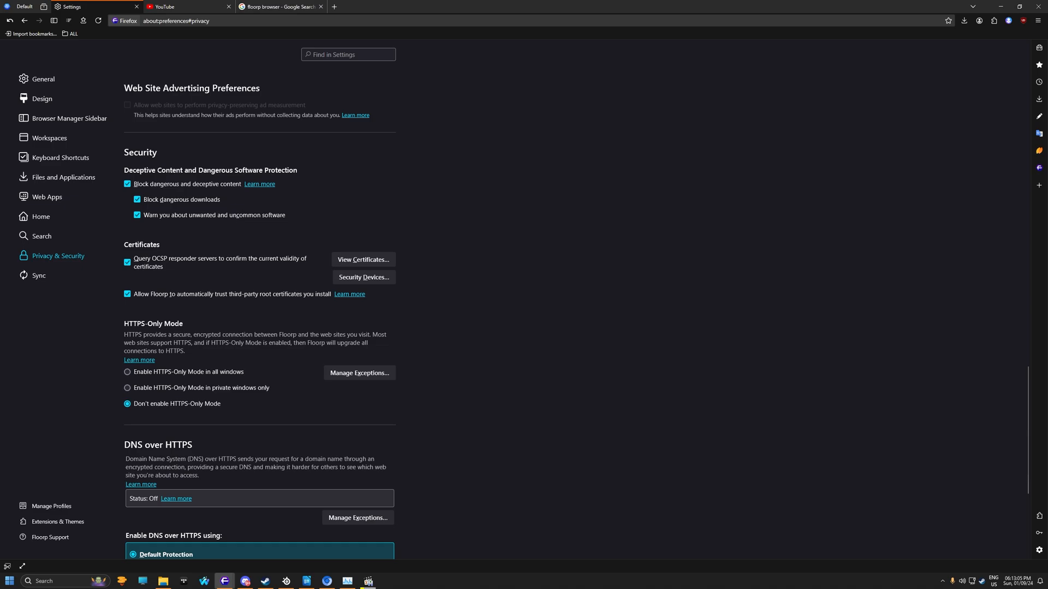
pyautogui.scroll(-3)
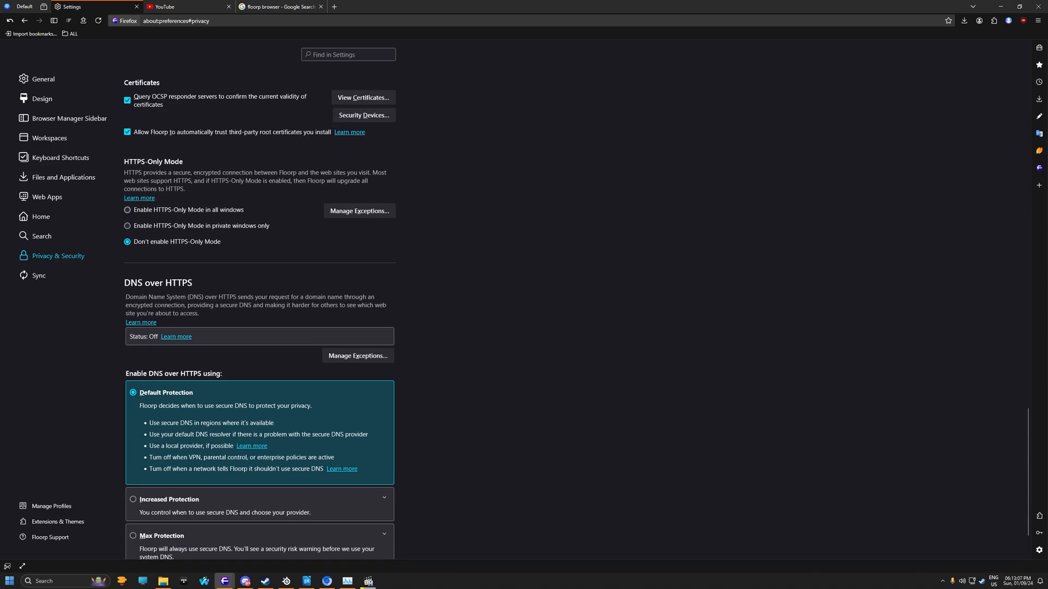
pyautogui.click(127, 210)
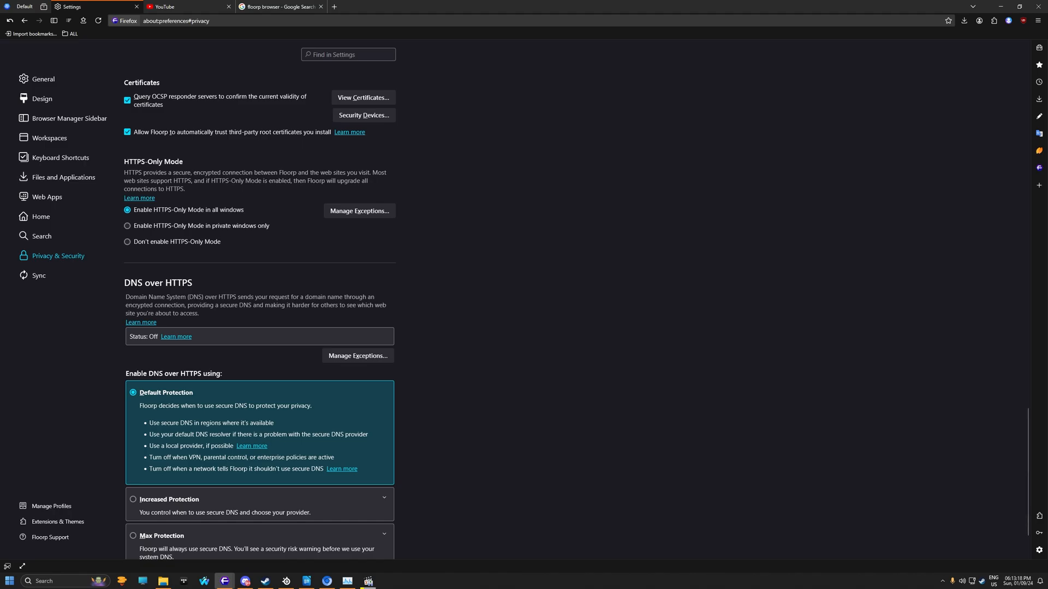
# Review DNS over HTTPS left on Default Protection, then move to Sync settings
pyautogui.scroll(-3)
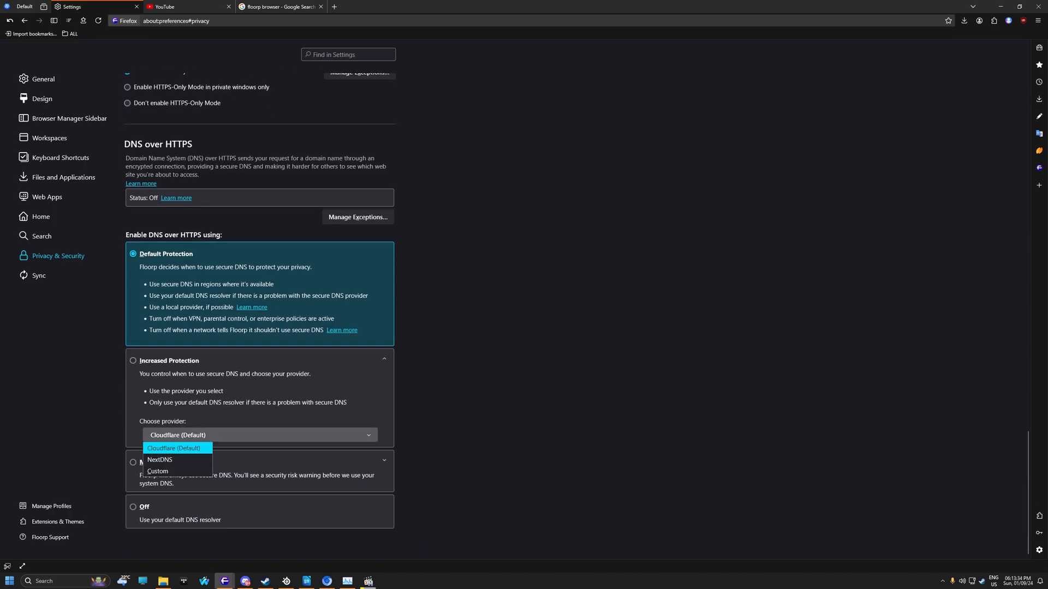
pyautogui.scroll(3)
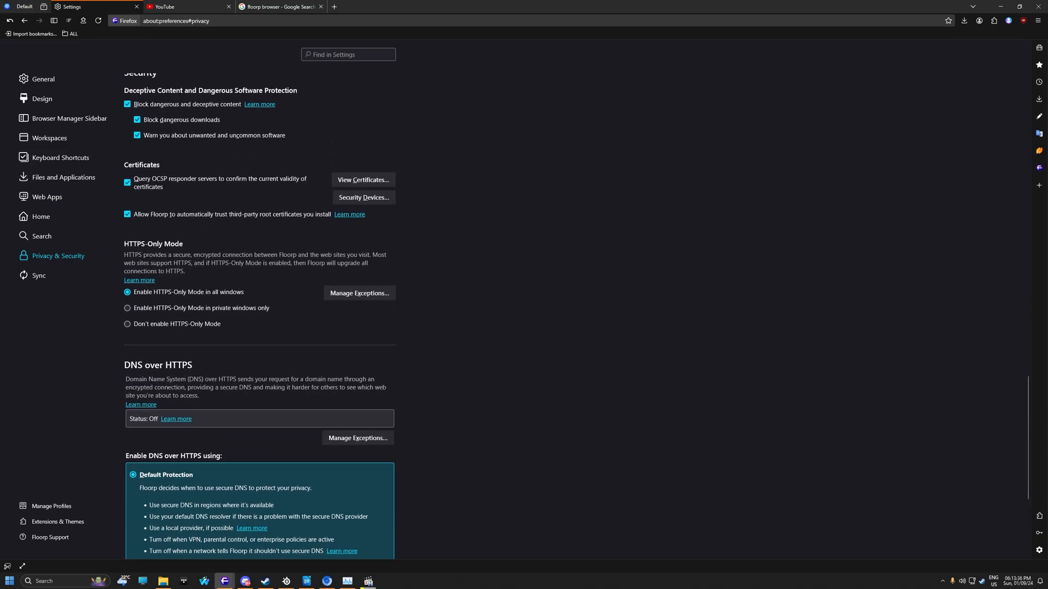
pyautogui.click(40, 275)
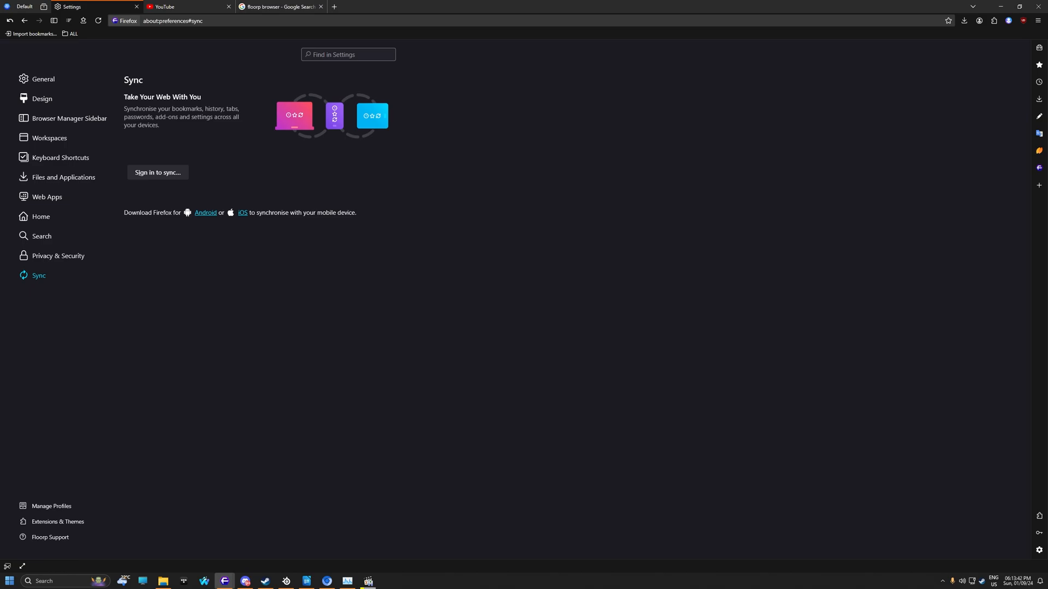
# View the About Profiles page listing default-release and default profiles, then close it
pyautogui.click(51, 506)
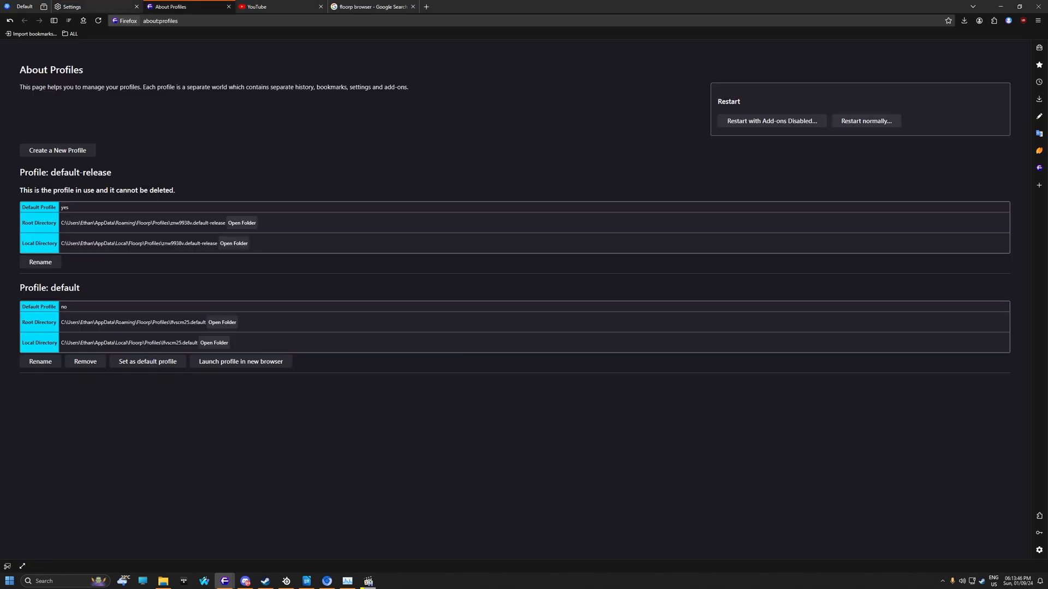
pyautogui.click(94, 7)
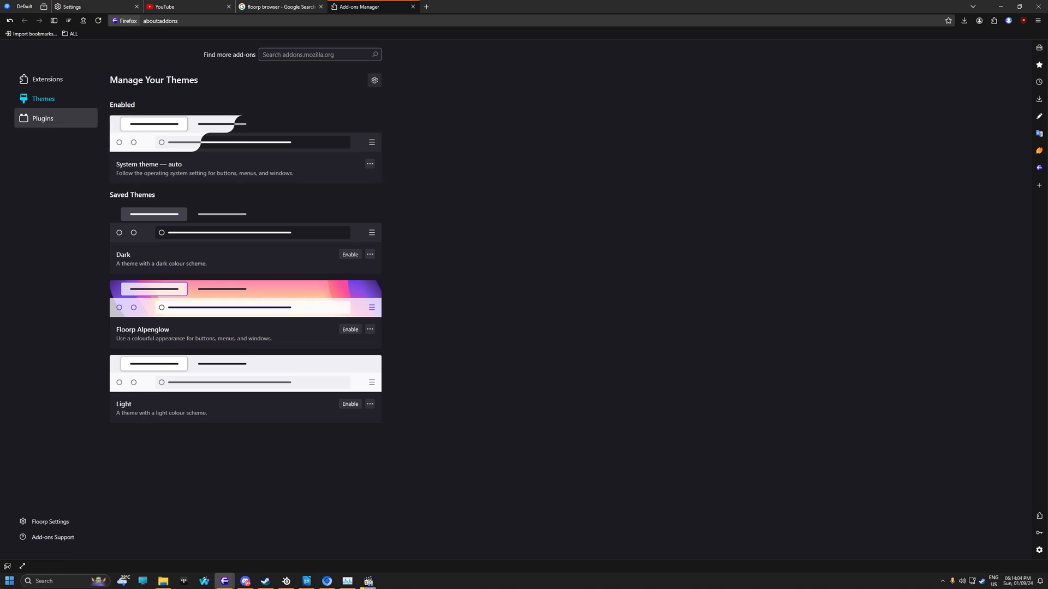
# In Add-ons Manager view Plugins and the four enabled extensions, then start a page screenshot
pyautogui.click(43, 118)
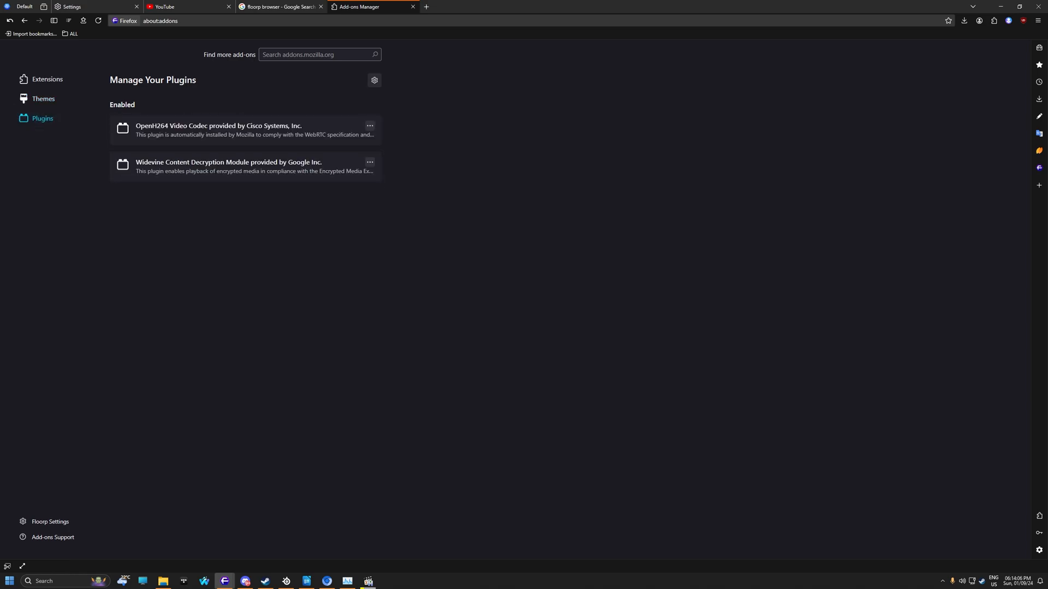
pyautogui.click(47, 78)
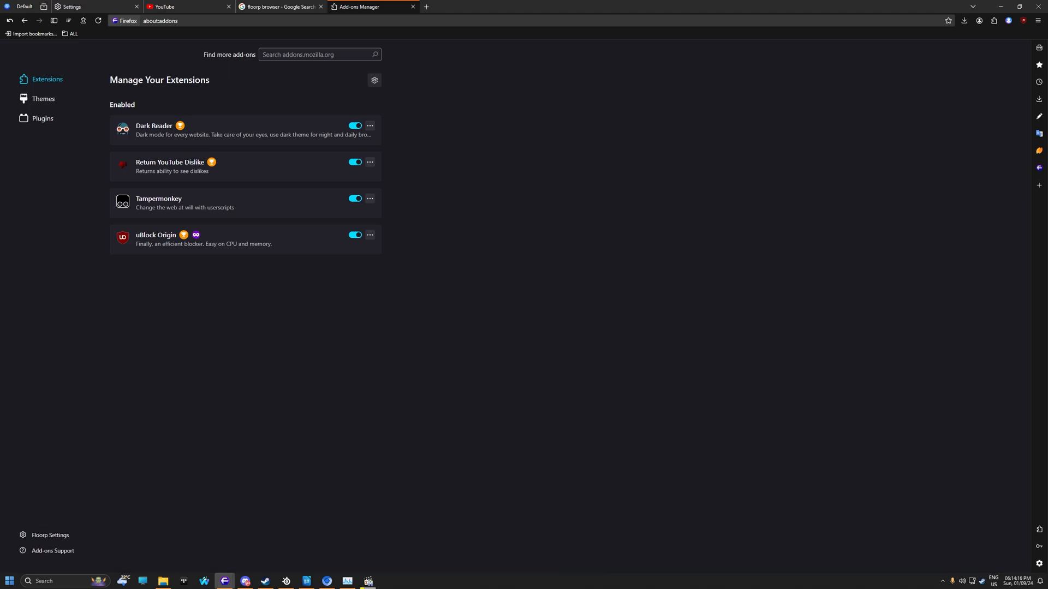
pyautogui.click(1041, 21)
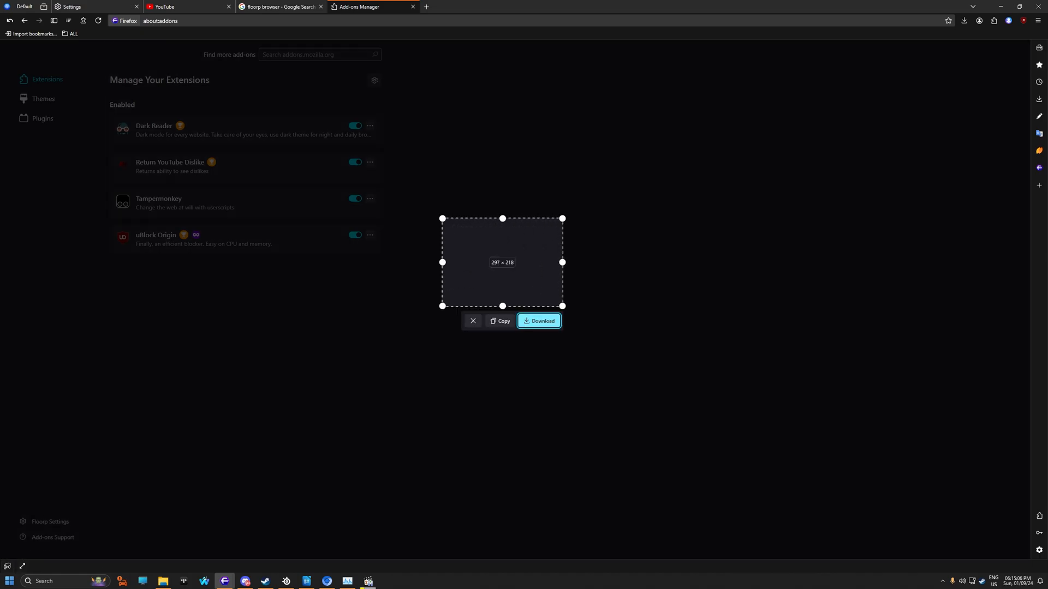
pyautogui.click(473, 321)
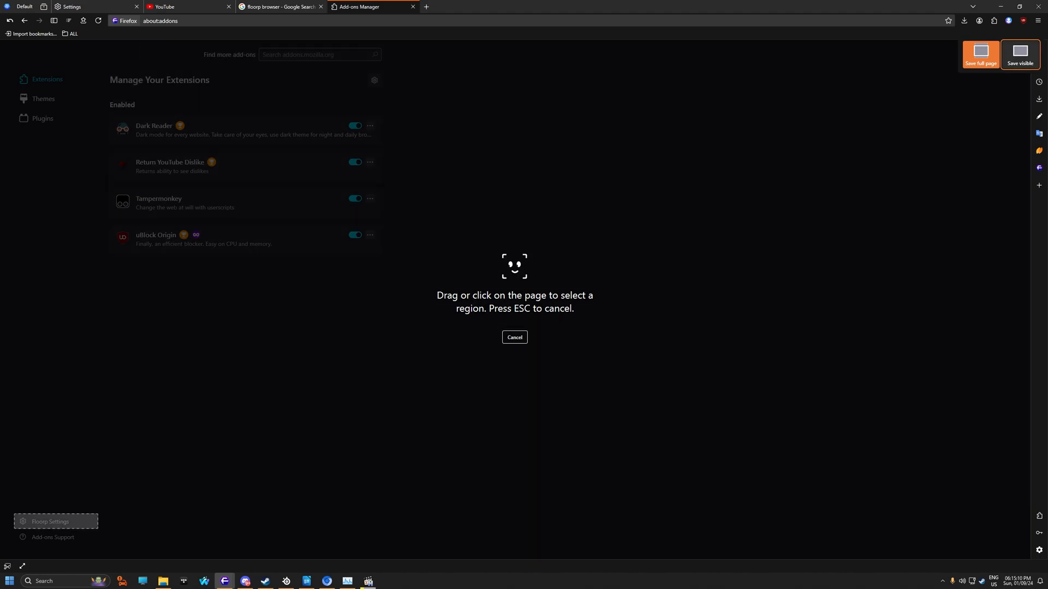
pyautogui.click(515, 337)
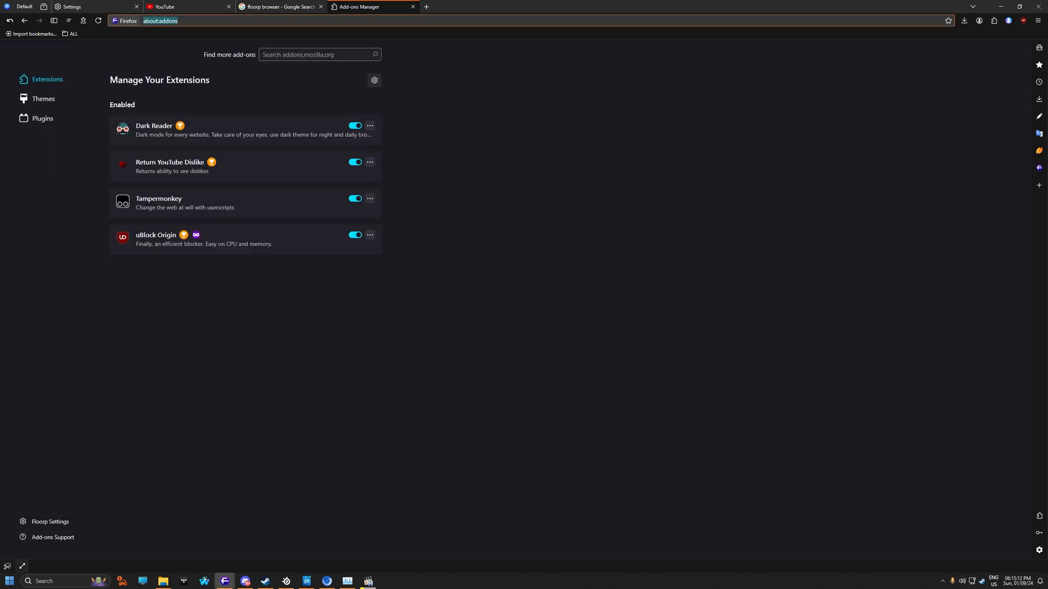
pyautogui.moveTo(22, 567)
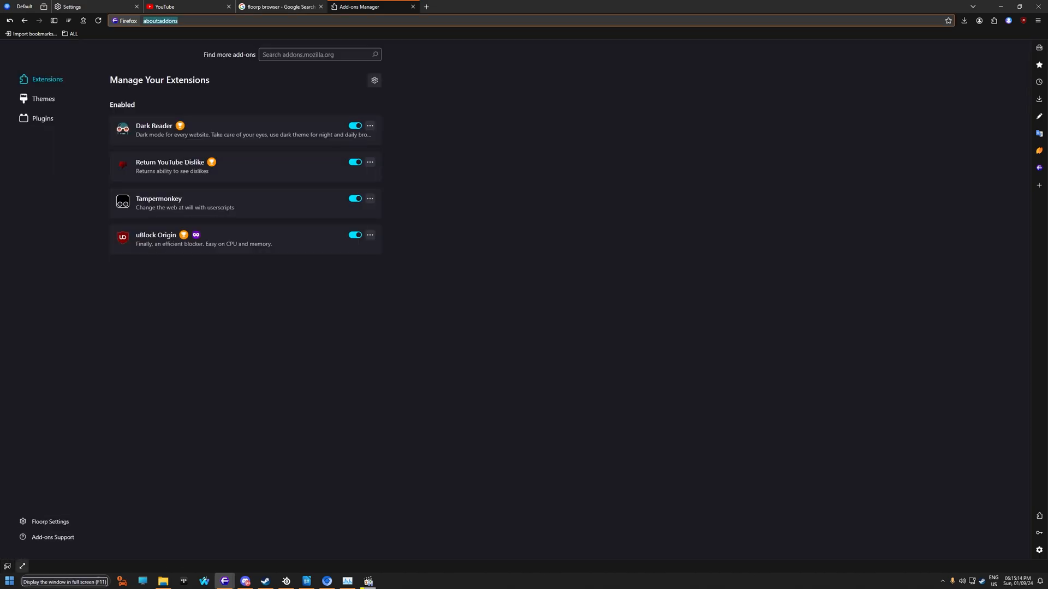
pyautogui.scroll(-3)
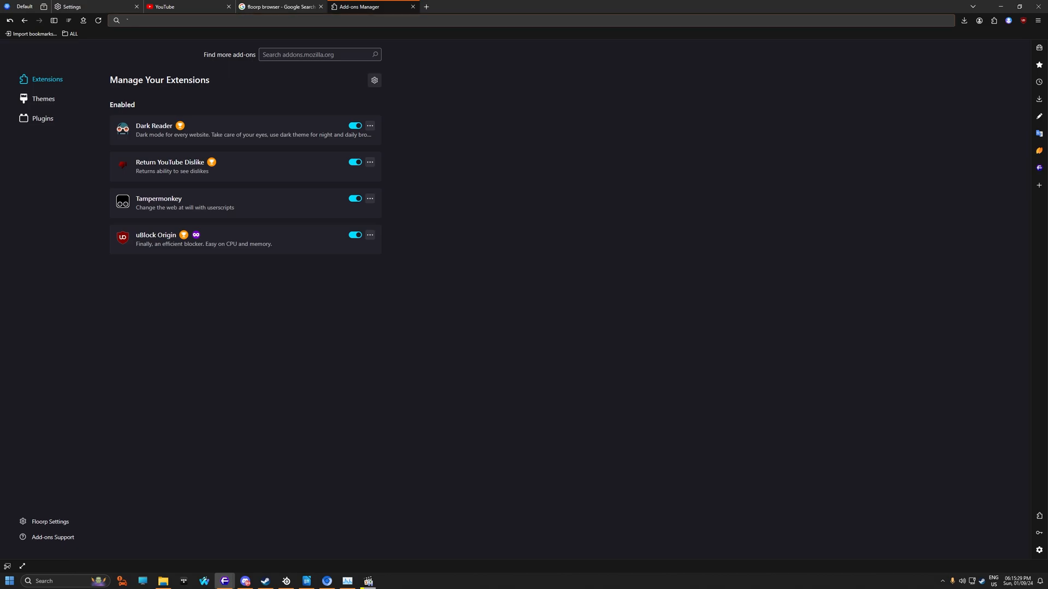
# On YouTube, open the GTA 4 LCPDFR video in a new tab, view it, and return home
pyautogui.click(180, 7)
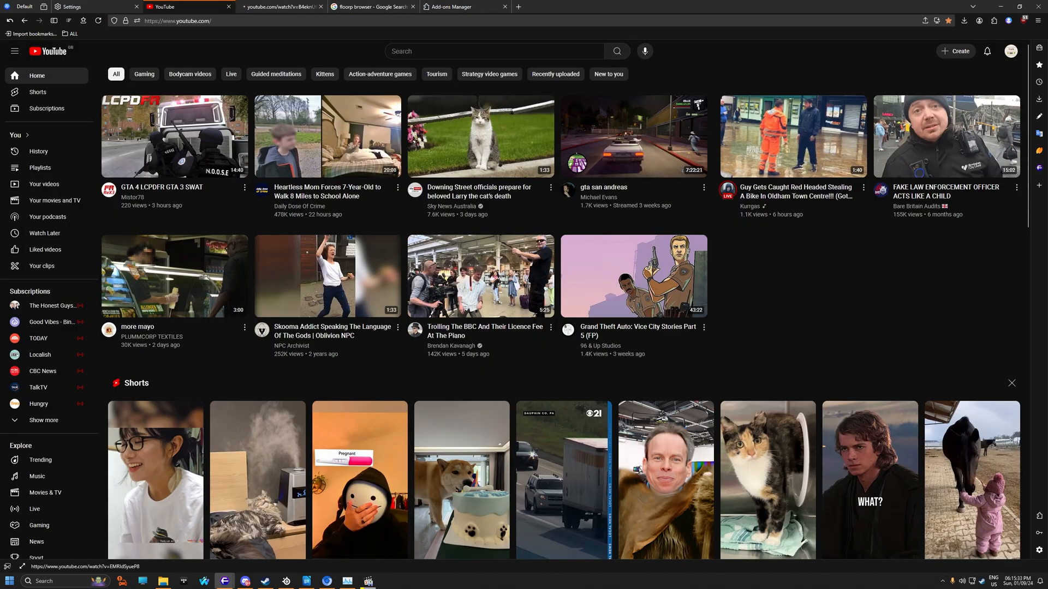
pyautogui.click(175, 136)
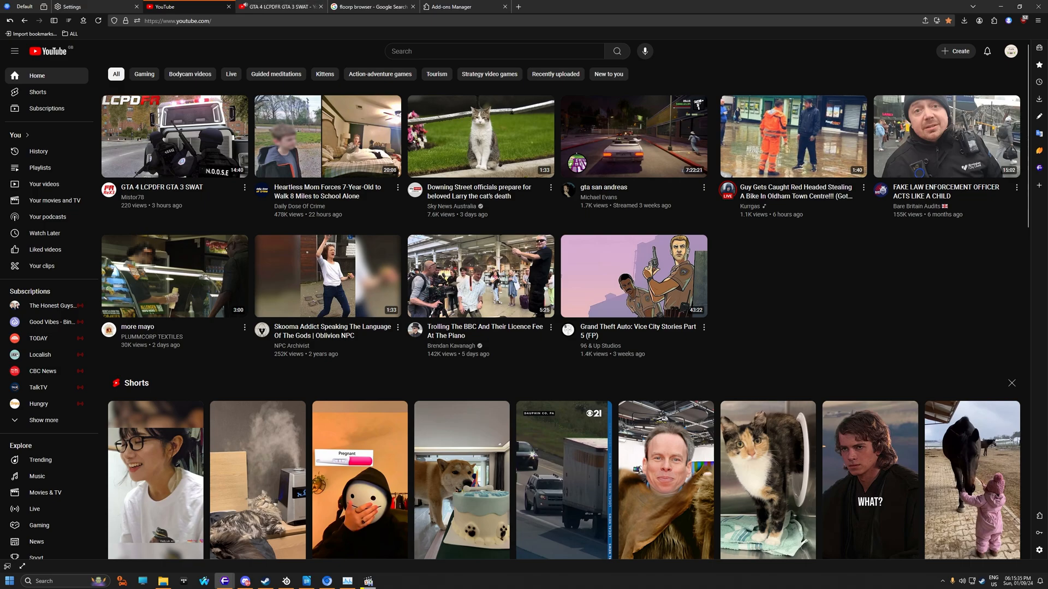
pyautogui.click(174, 136)
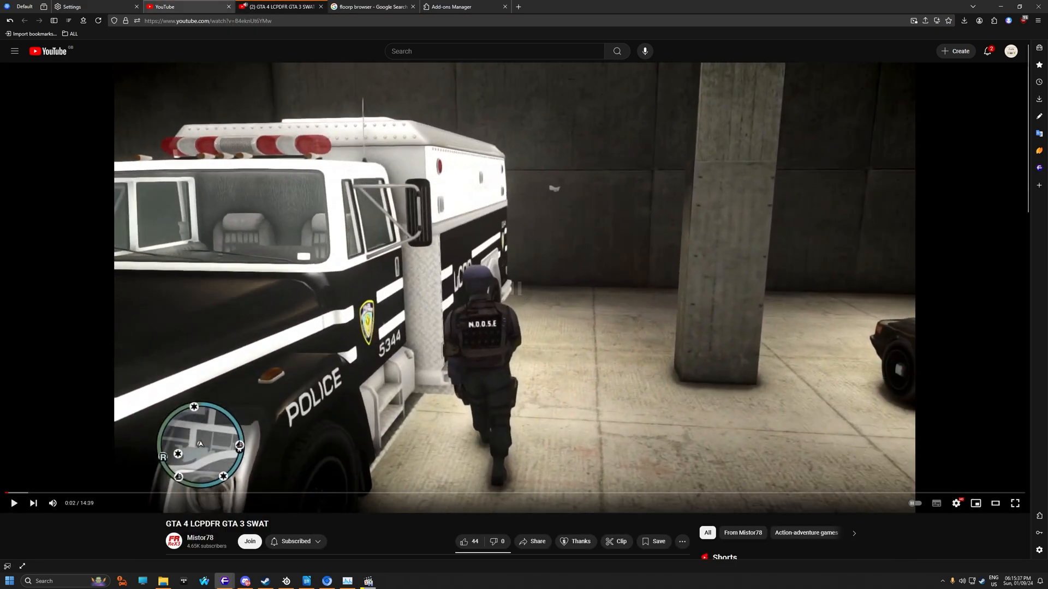
pyautogui.click(54, 51)
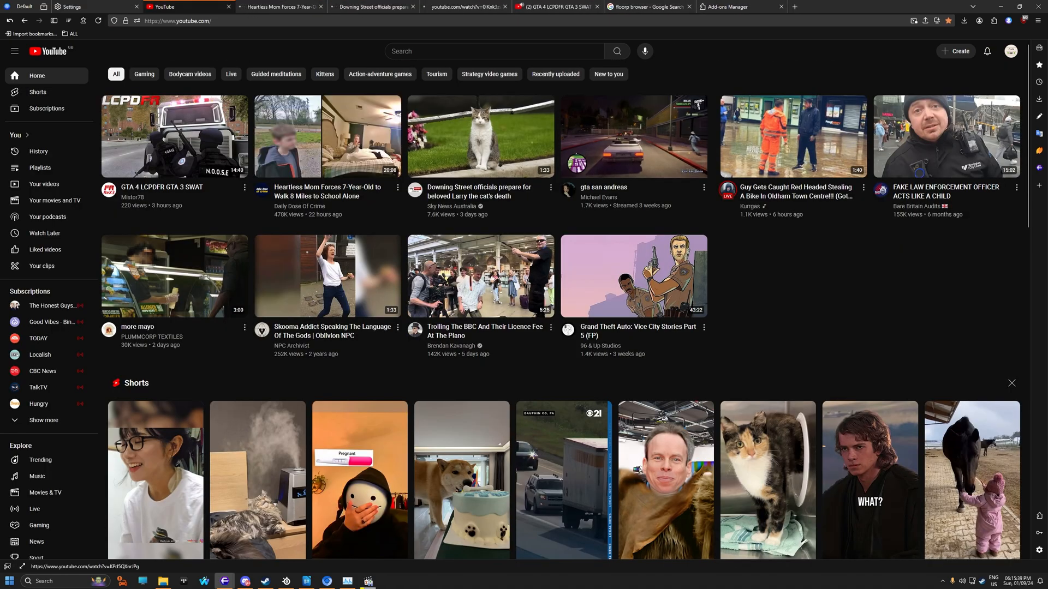